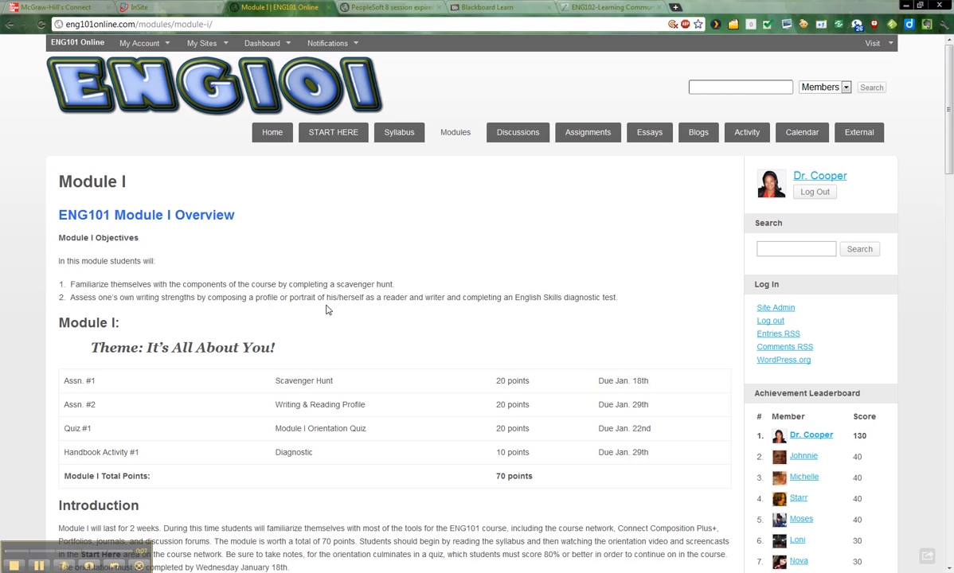
mouse_move(223, 260)
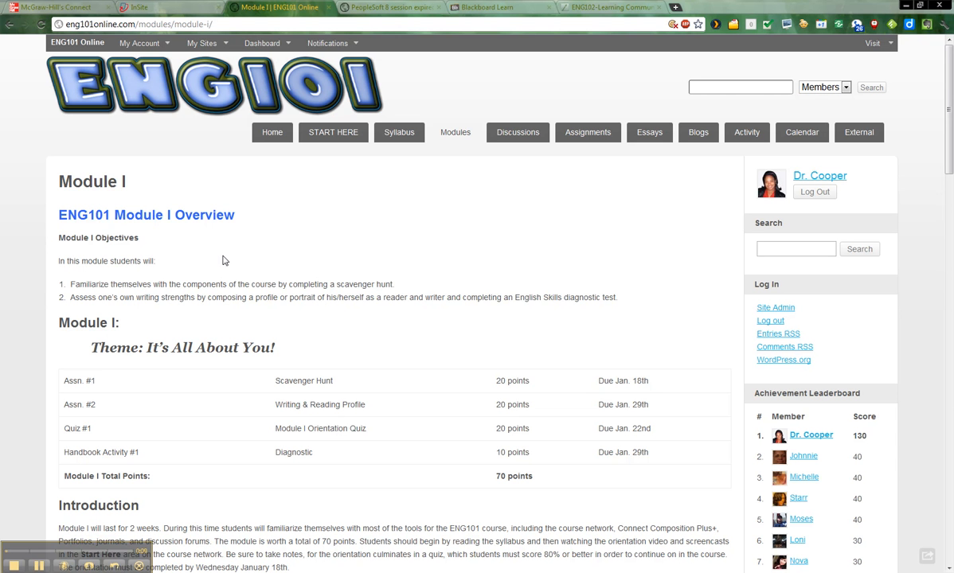
mouse_move(402, 296)
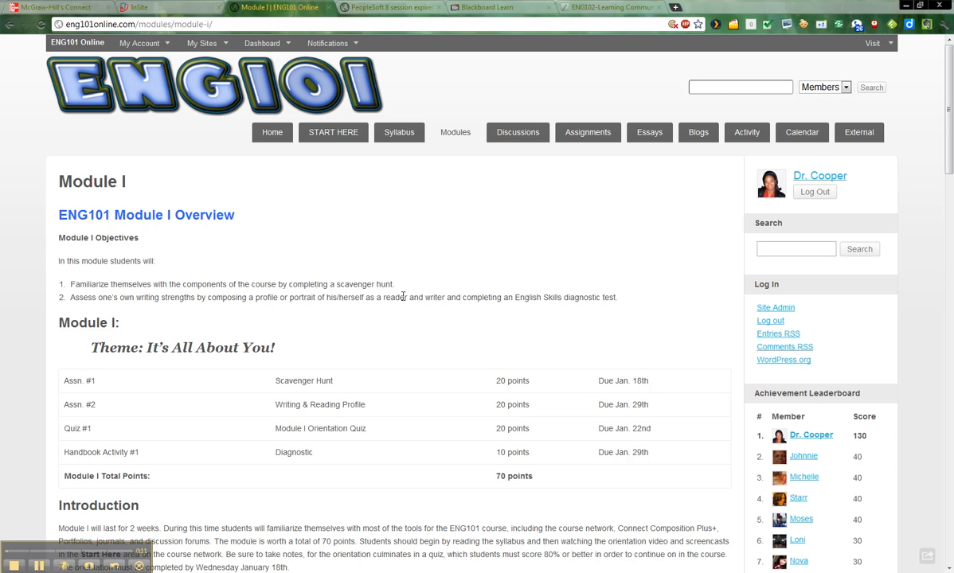
Step: Scroll past the Module I overview and point table to the Week 2 link and follow it
scroll(down, 3)
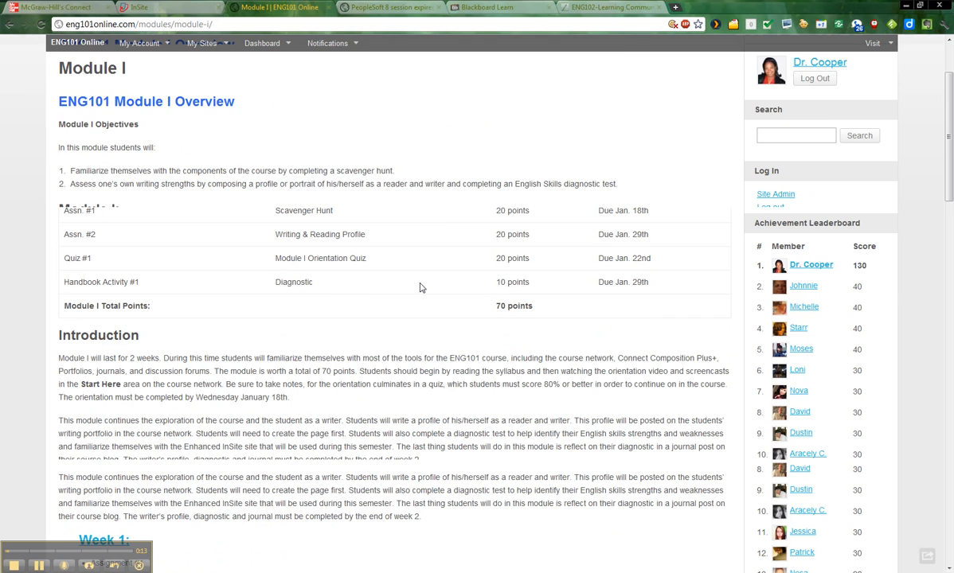
scroll(down, 3)
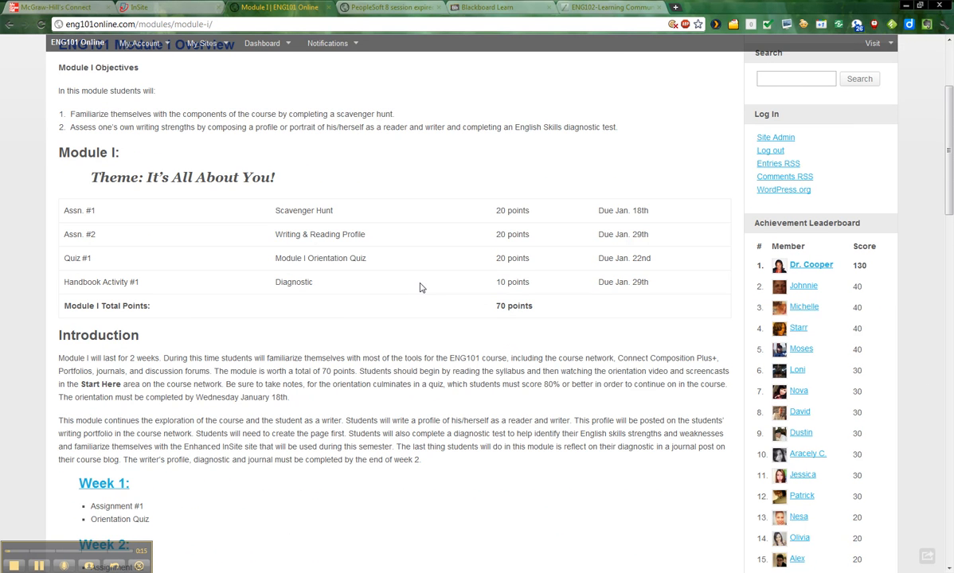
scroll(down, 3)
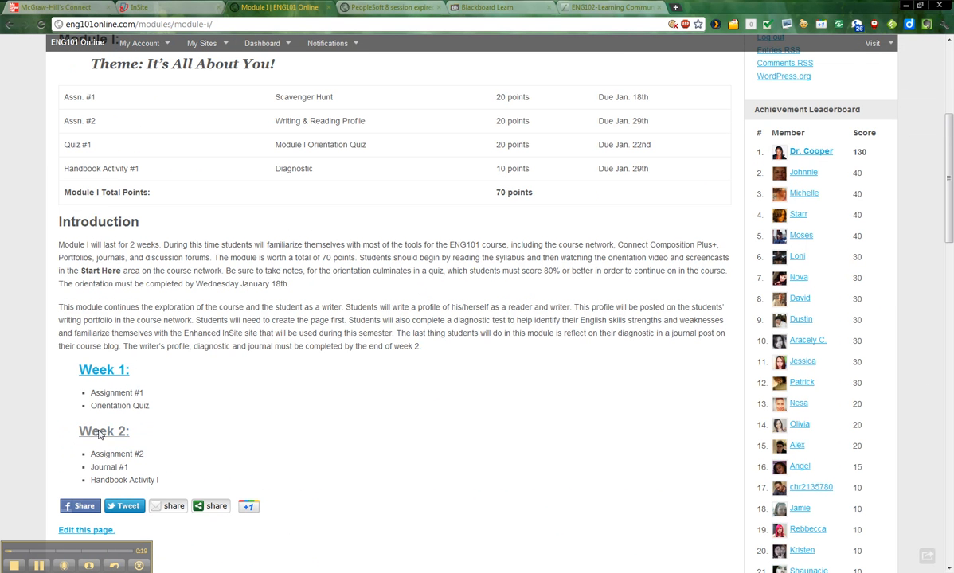
click(103, 431)
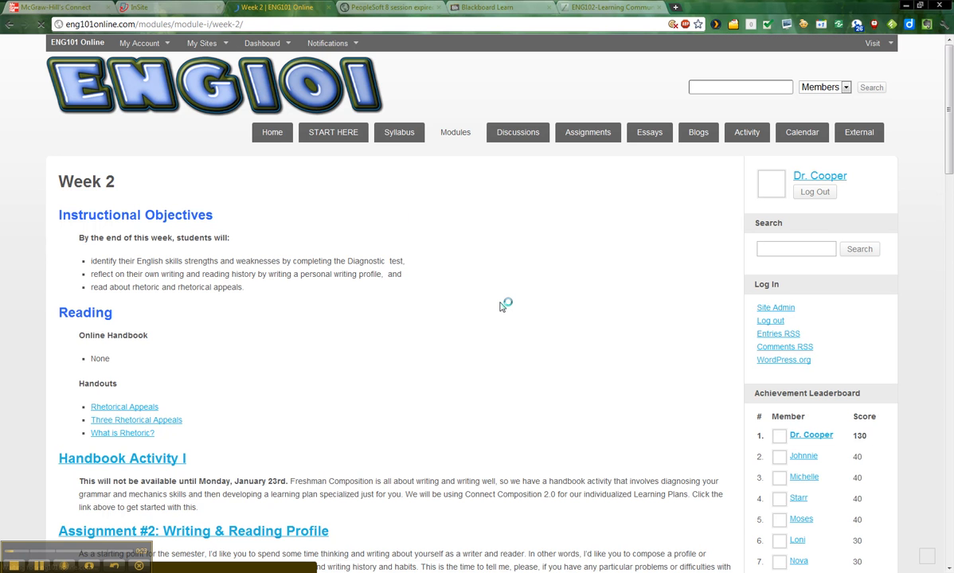
Step: Follow the 'Assignment #2: Writing & Reading Profile' heading link from the Week 2 page
scroll(down, 3)
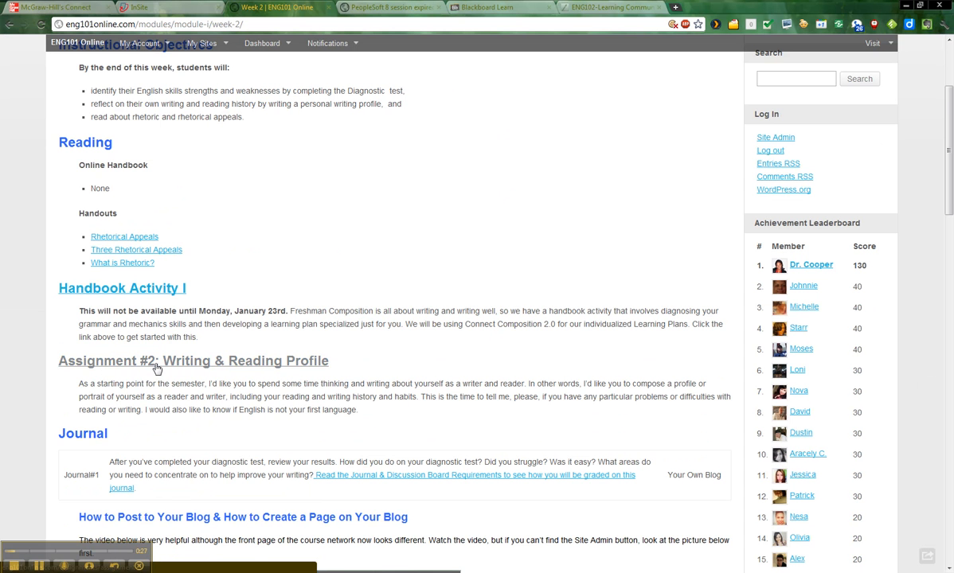
mouse_move(202, 369)
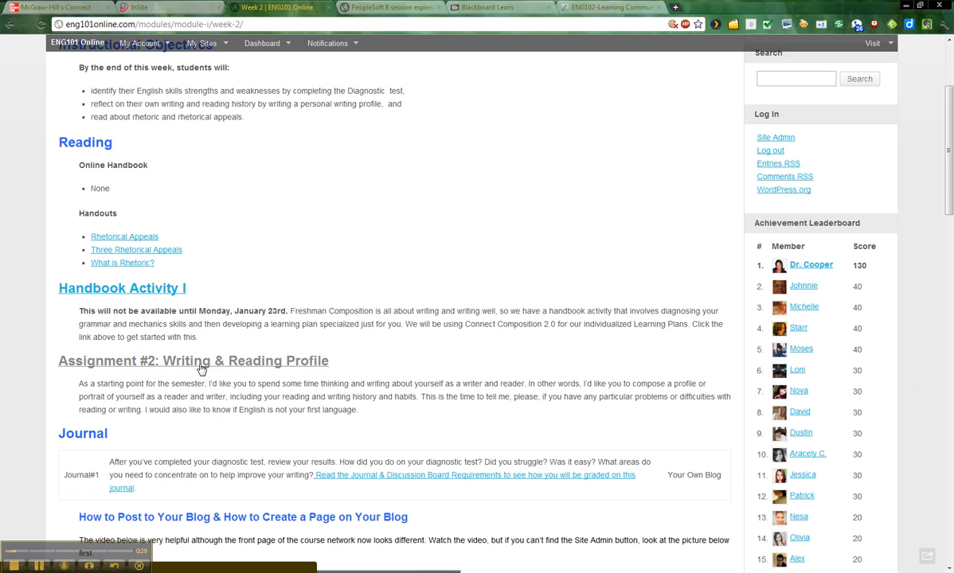
click(193, 361)
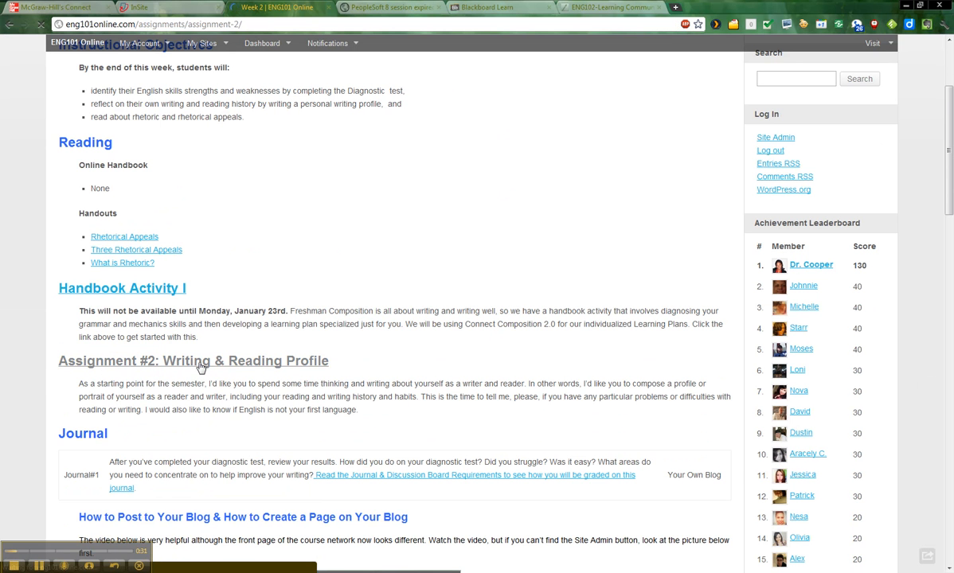
Step: Read the Assignment #2 prompt questions down to the Submit Assignment #2 section and screencast
click(194, 361)
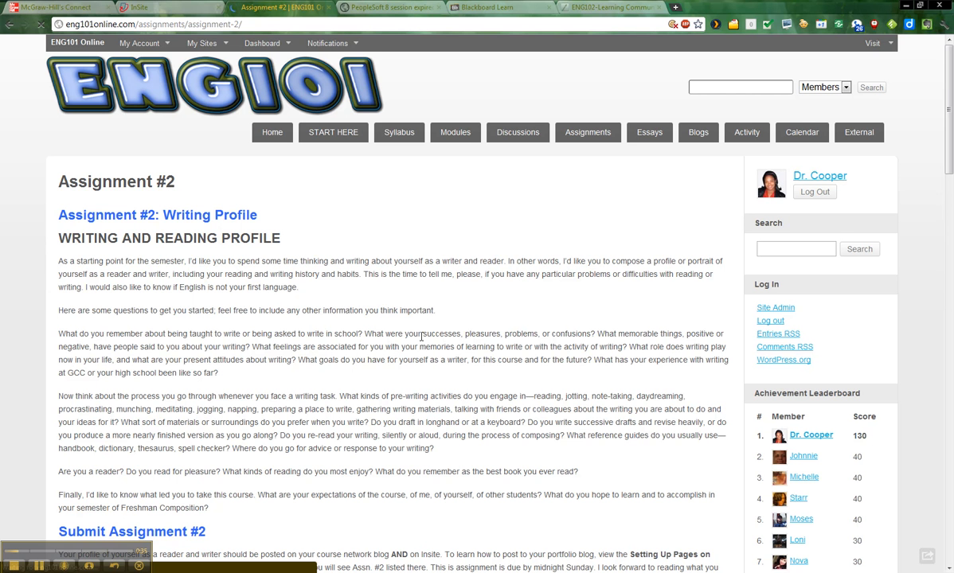
scroll(down, 3)
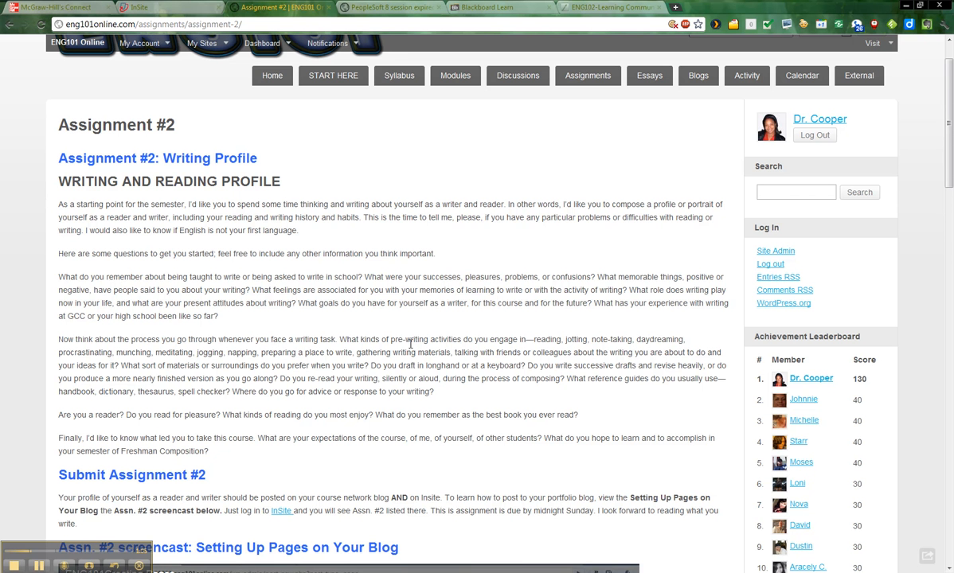
mouse_move(539, 369)
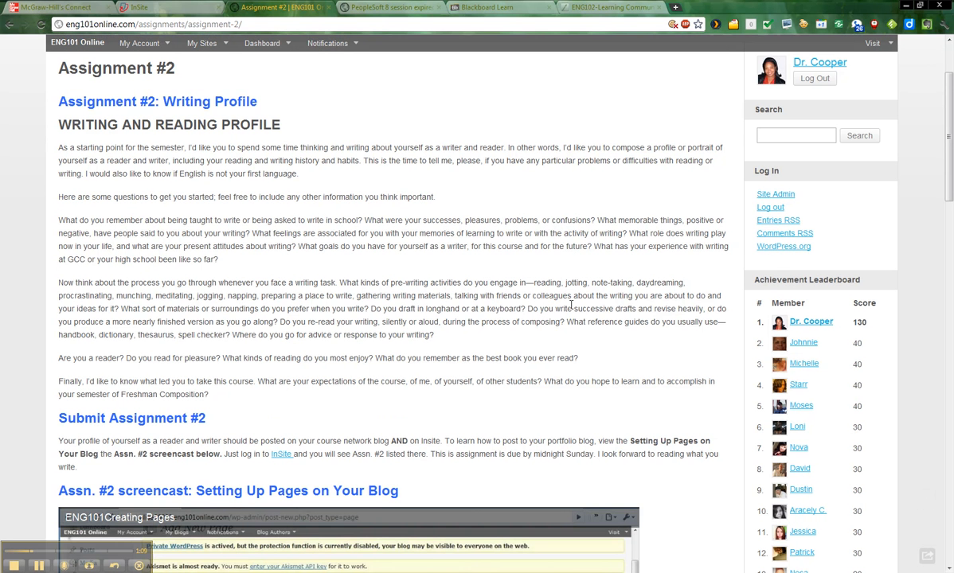
mouse_move(572, 304)
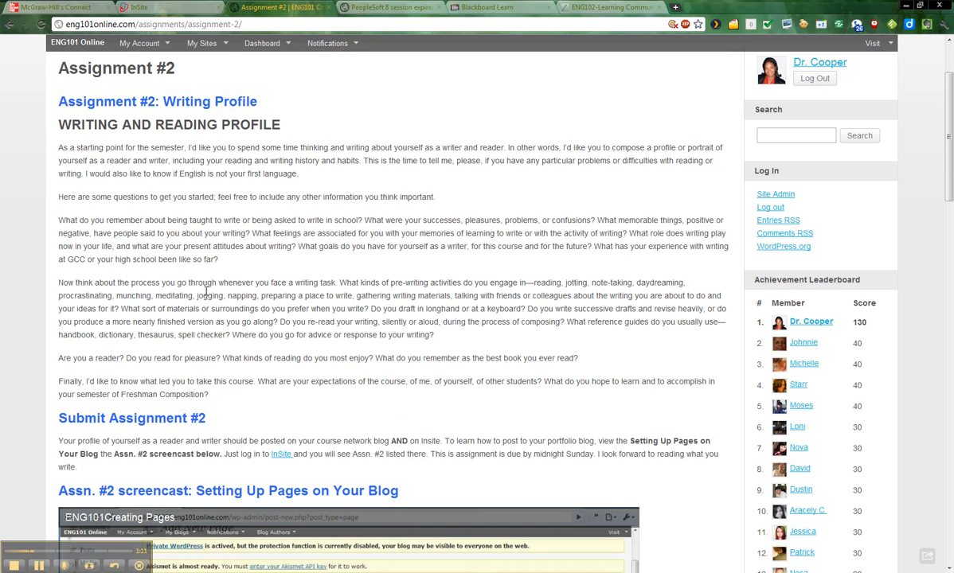
mouse_move(327, 250)
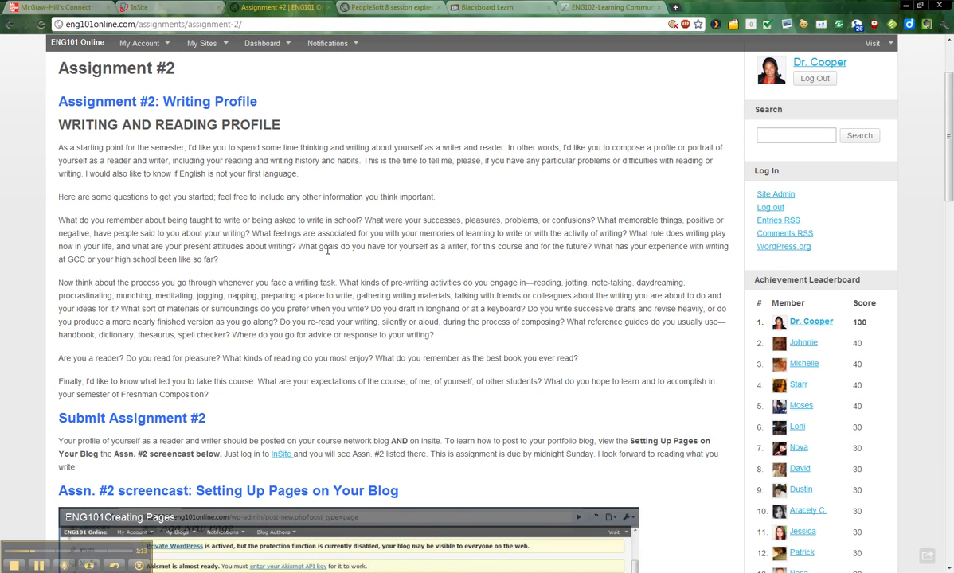
scroll(down, 3)
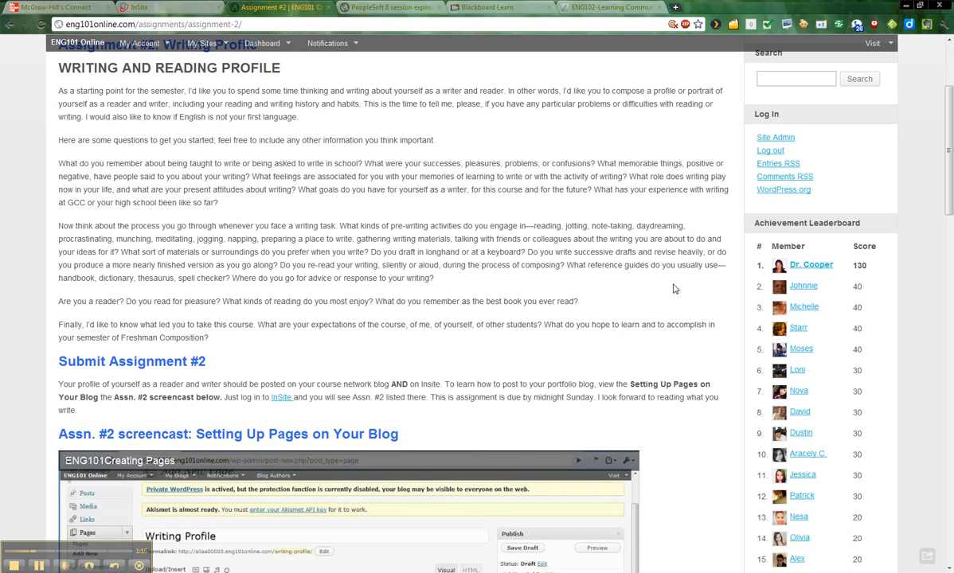
mouse_move(335, 342)
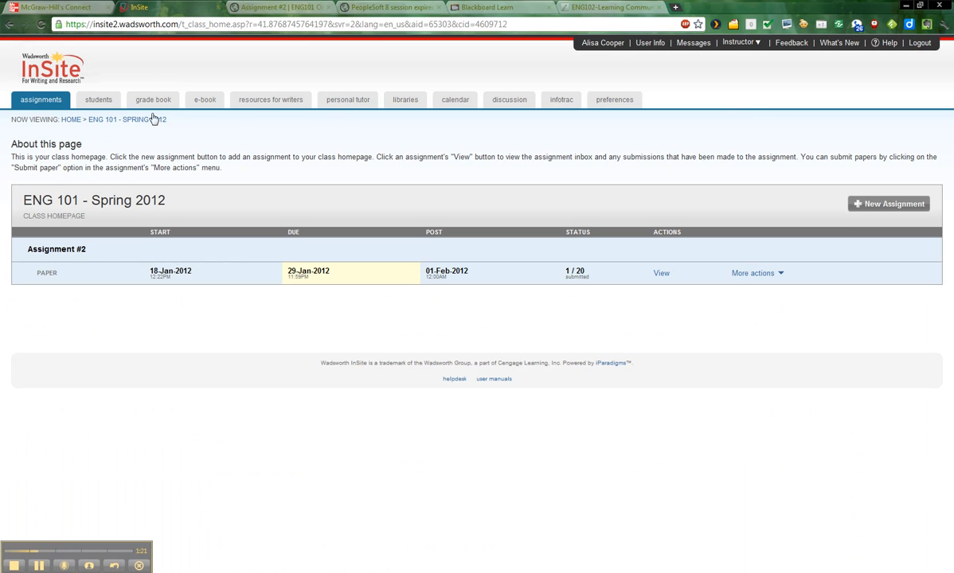
mouse_move(90, 256)
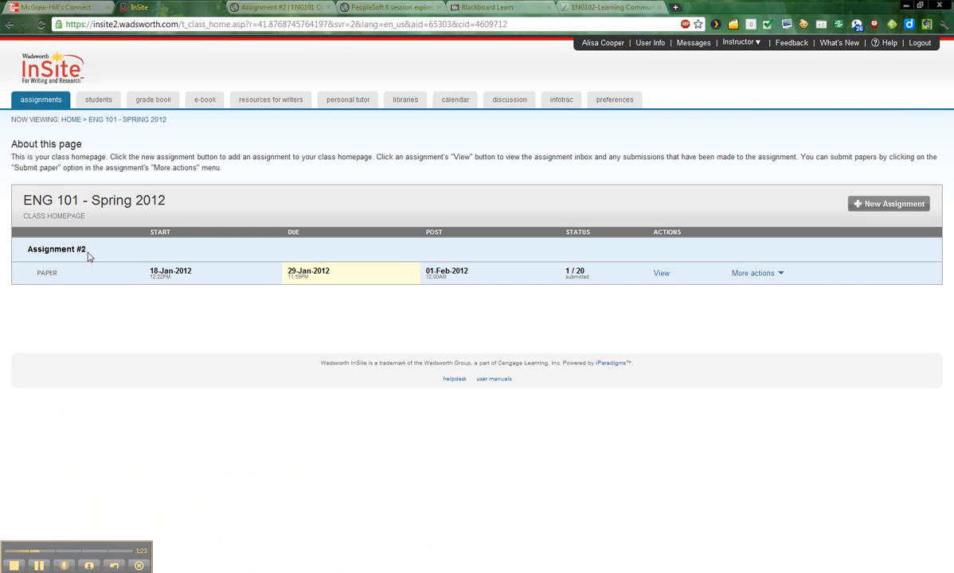
mouse_move(311, 293)
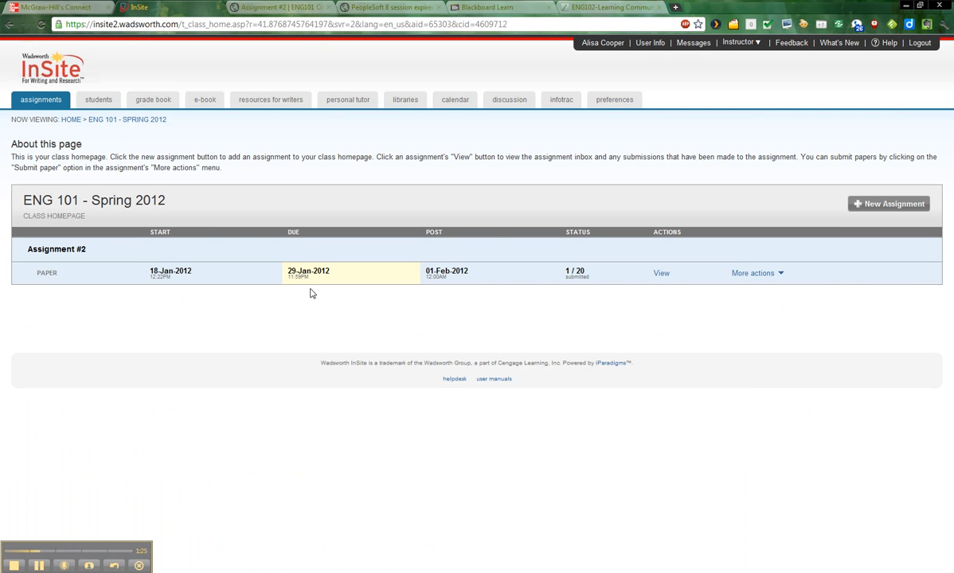
mouse_move(235, 220)
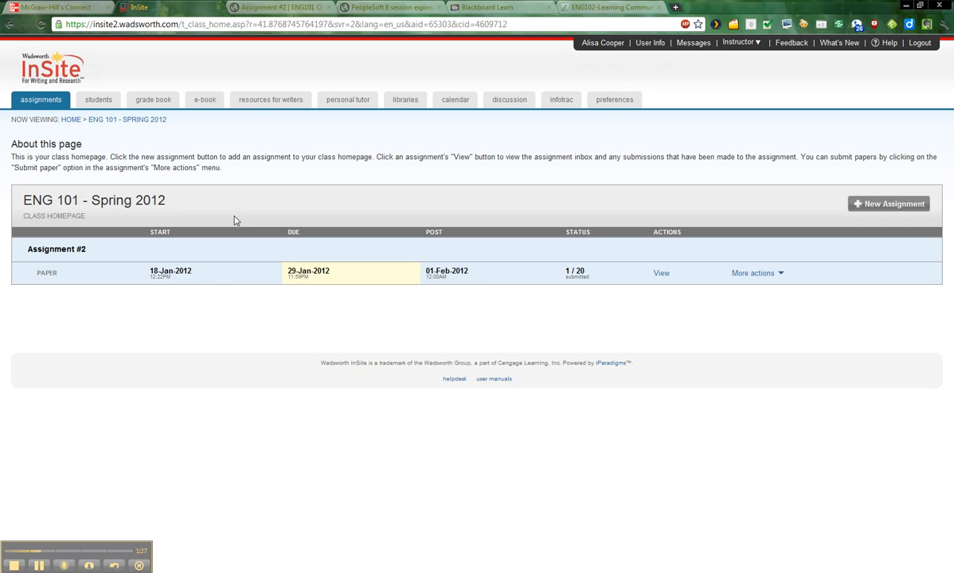
mouse_move(58, 259)
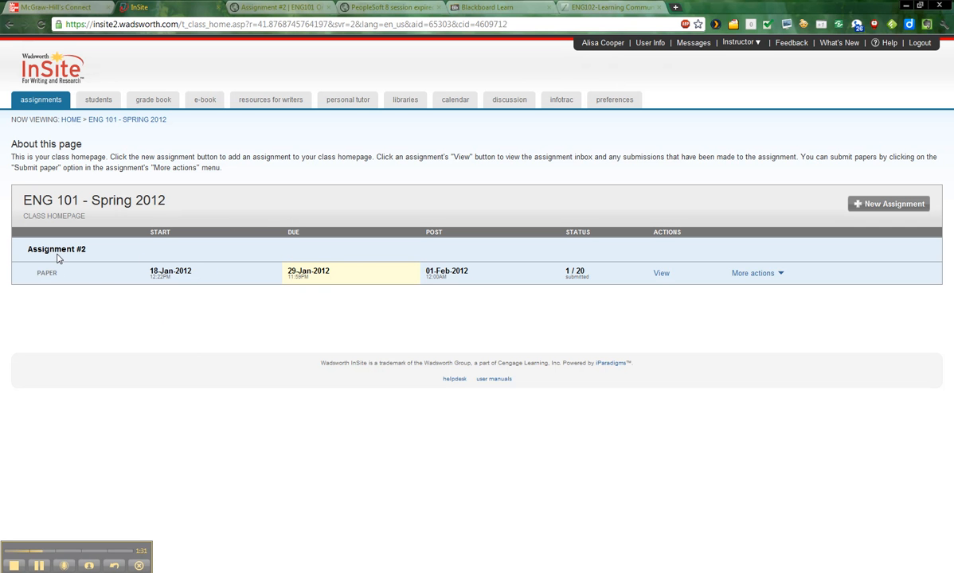
mouse_move(116, 268)
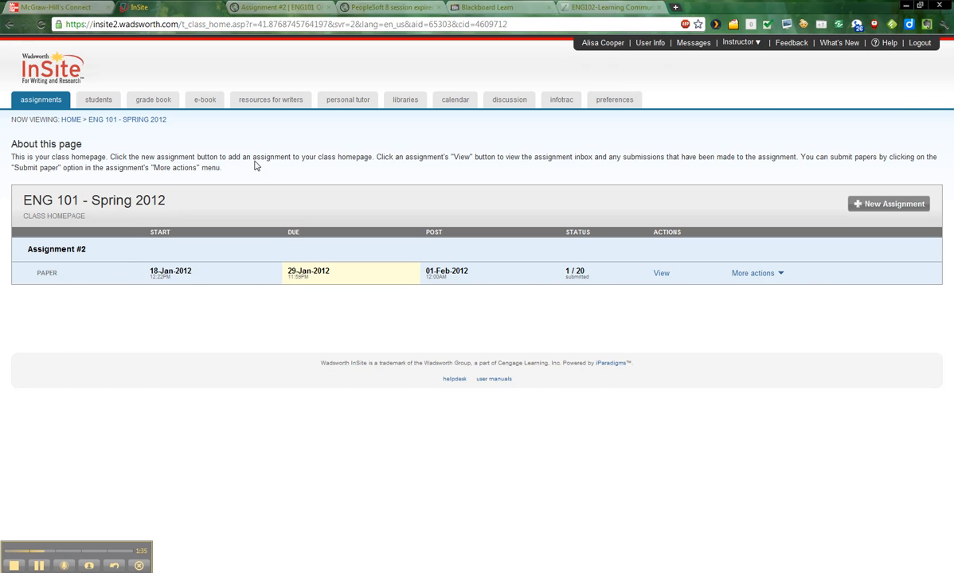
Step: Switch back to the ENG101 Online tab and scroll to the Assn. #2 Setting Up Pages screencast
click(279, 7)
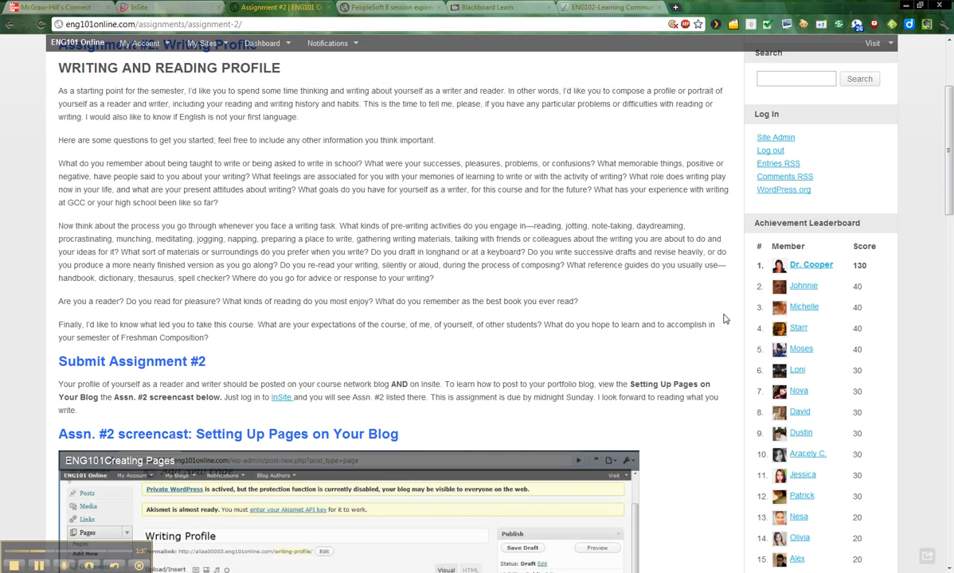
scroll(down, 3)
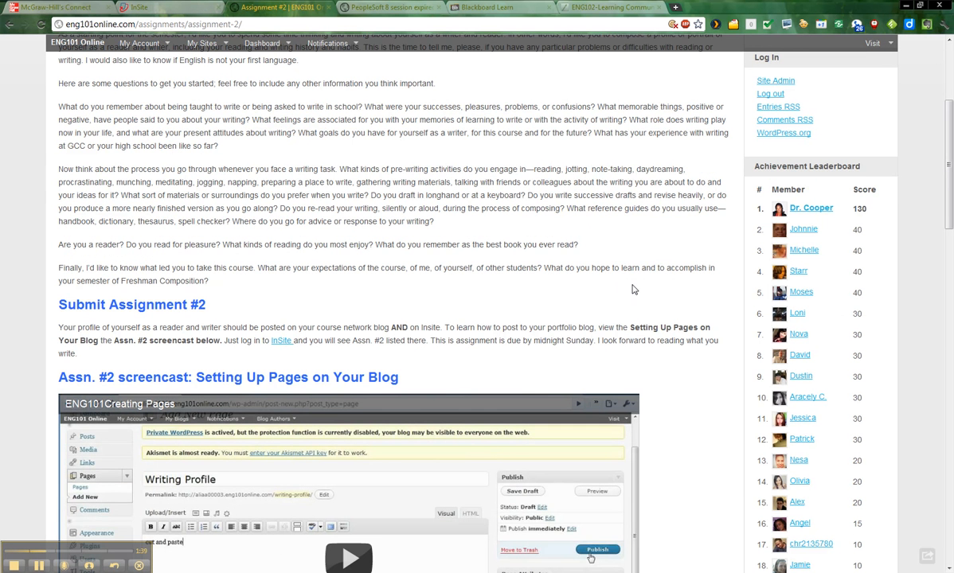
mouse_move(567, 321)
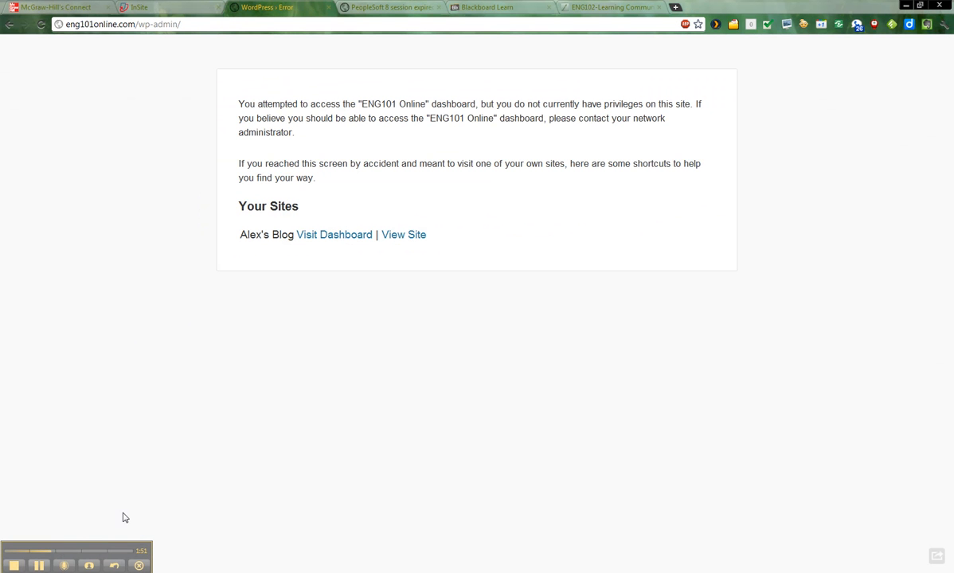
mouse_move(151, 295)
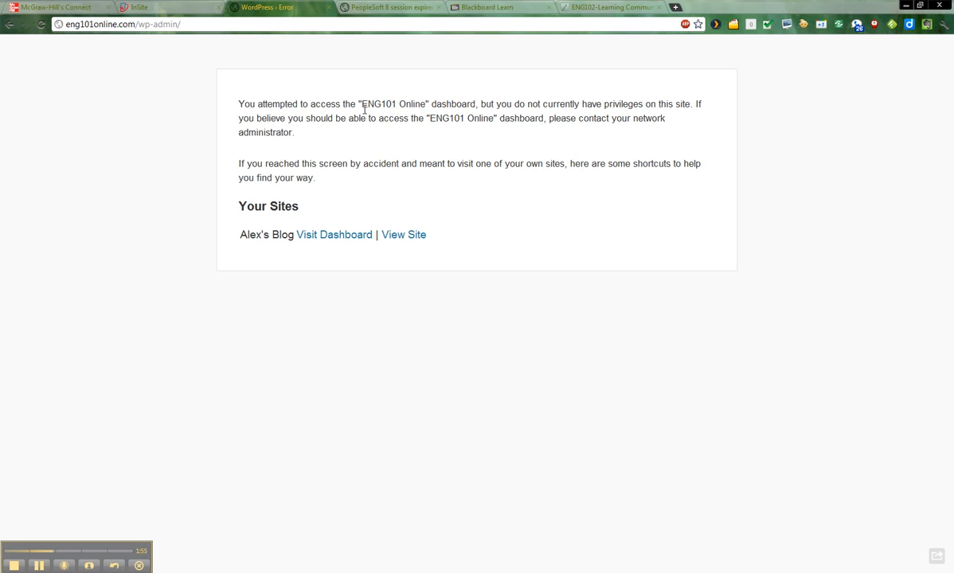
Step: From the no-privileges notice, use Visit Dashboard under Your Sites to reach Alex's Blog dashboard
double_click(392, 104)
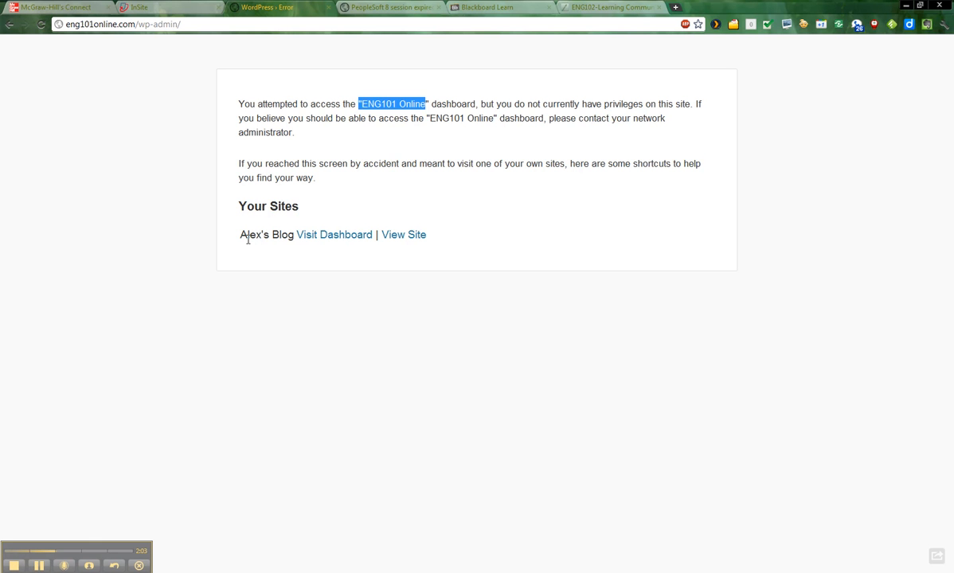
double_click(251, 234)
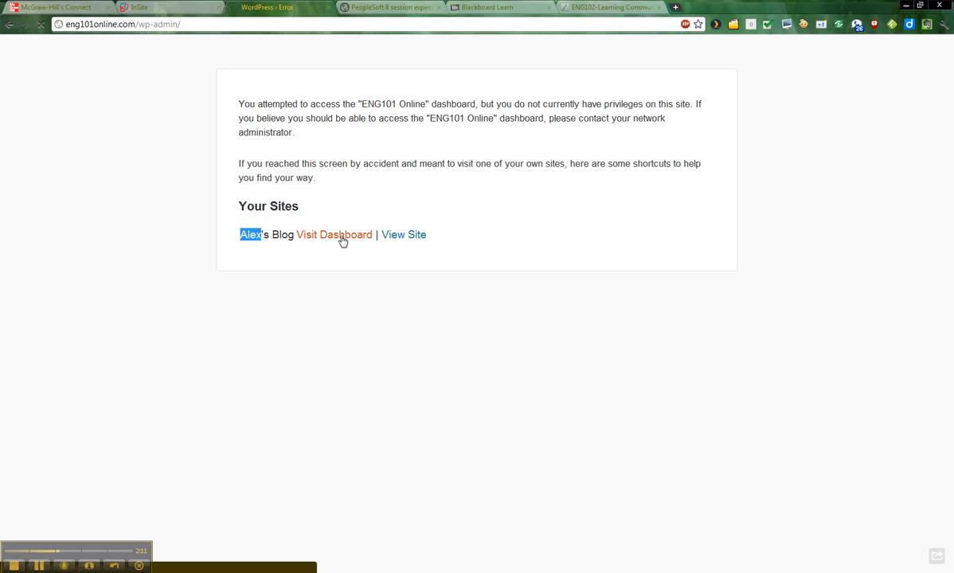
click(334, 234)
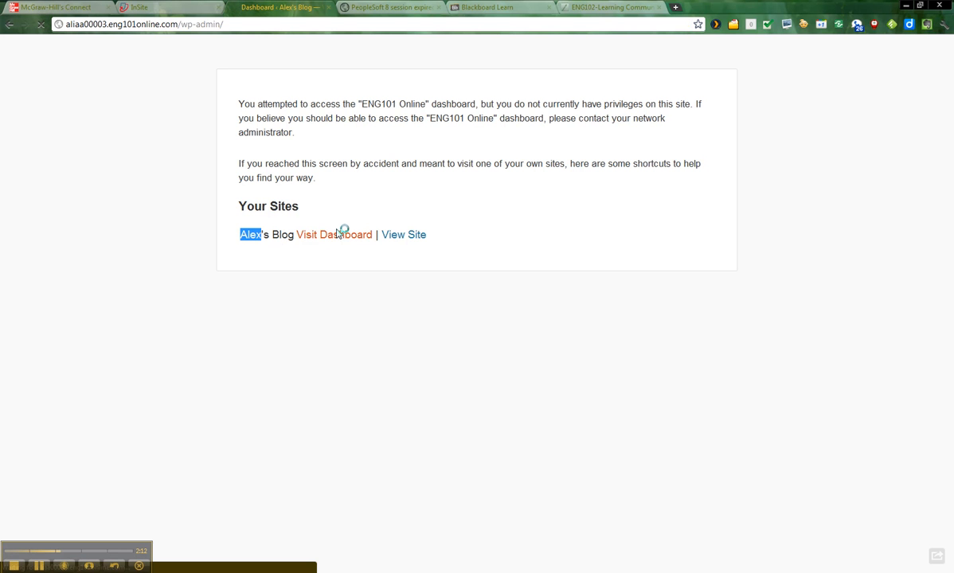
click(333, 234)
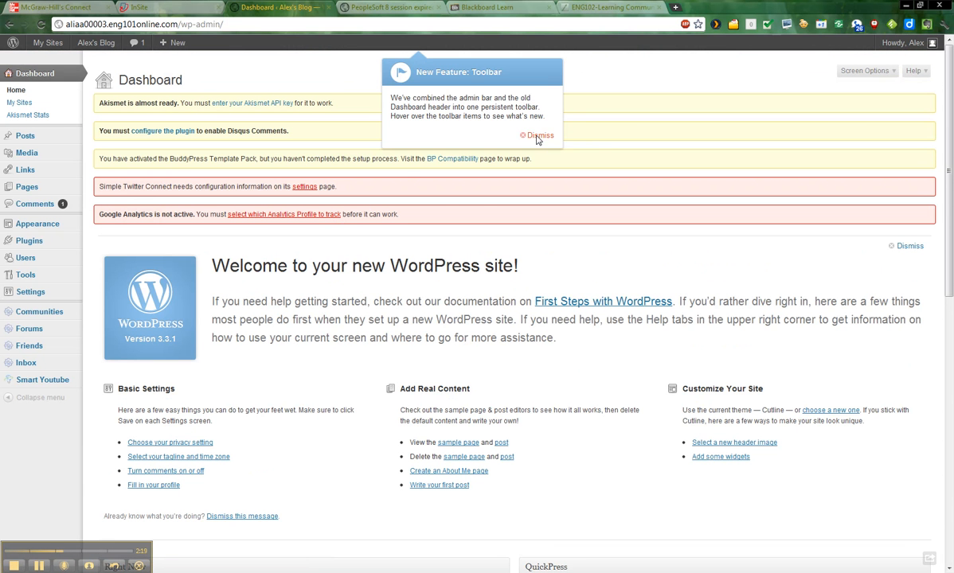
click(538, 134)
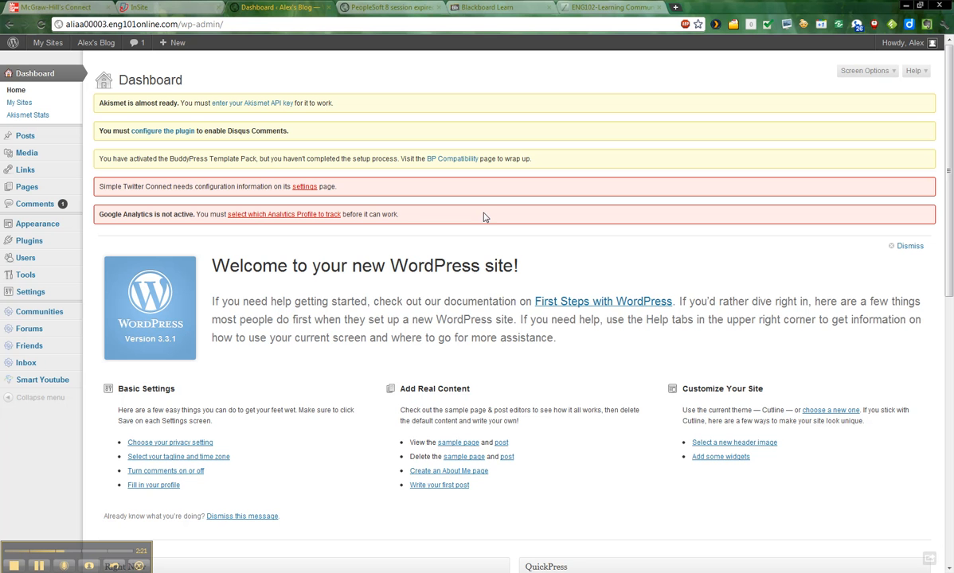
mouse_move(519, 243)
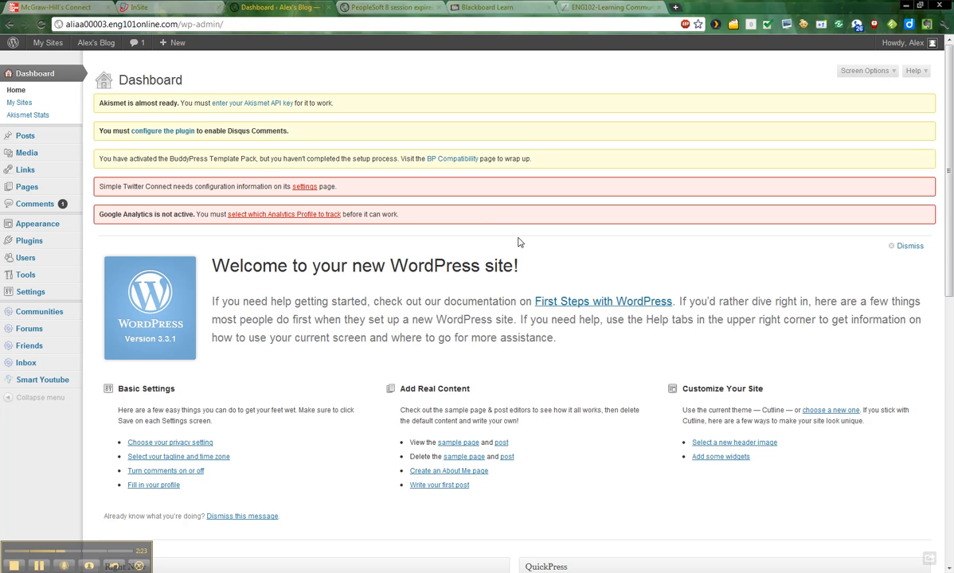
mouse_move(475, 262)
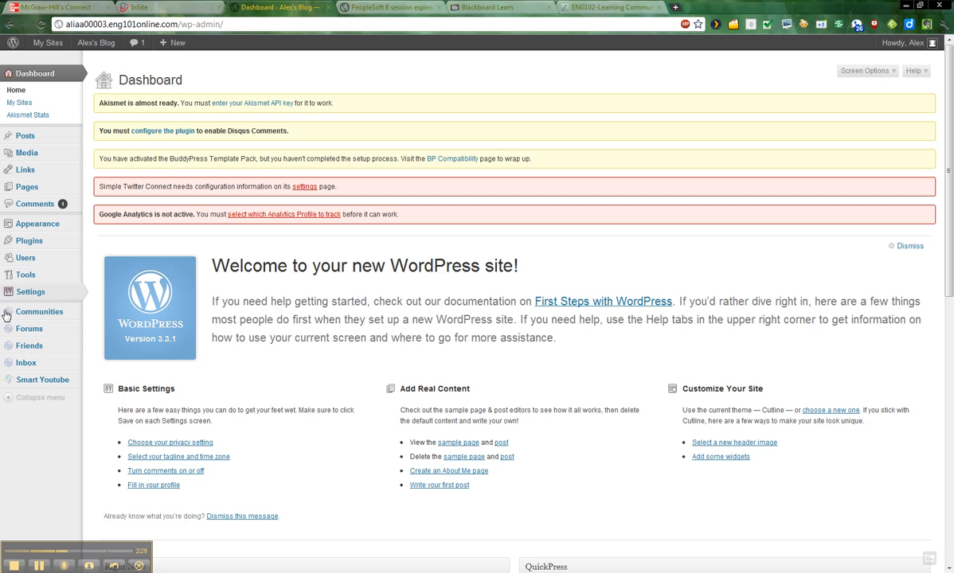
mouse_move(27, 169)
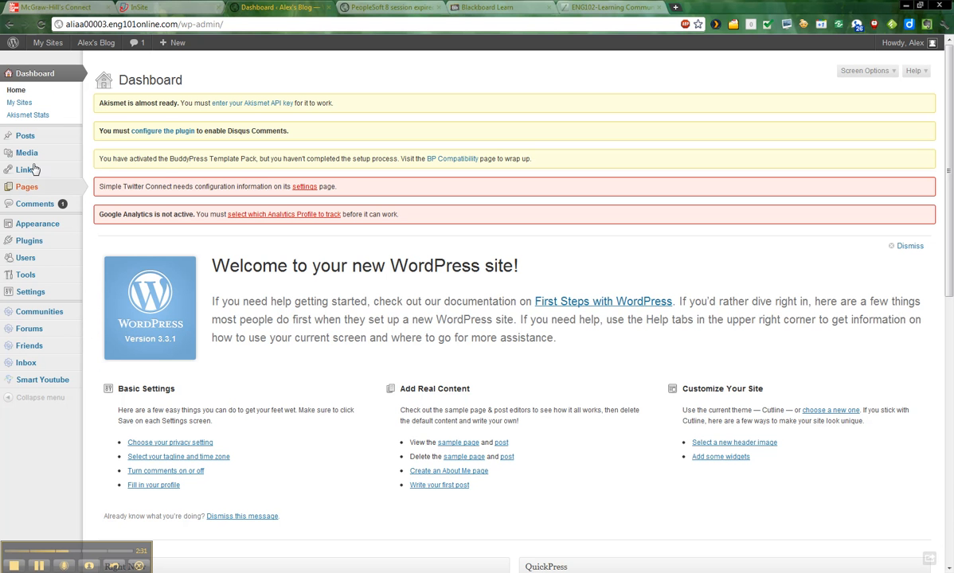
mouse_move(25, 136)
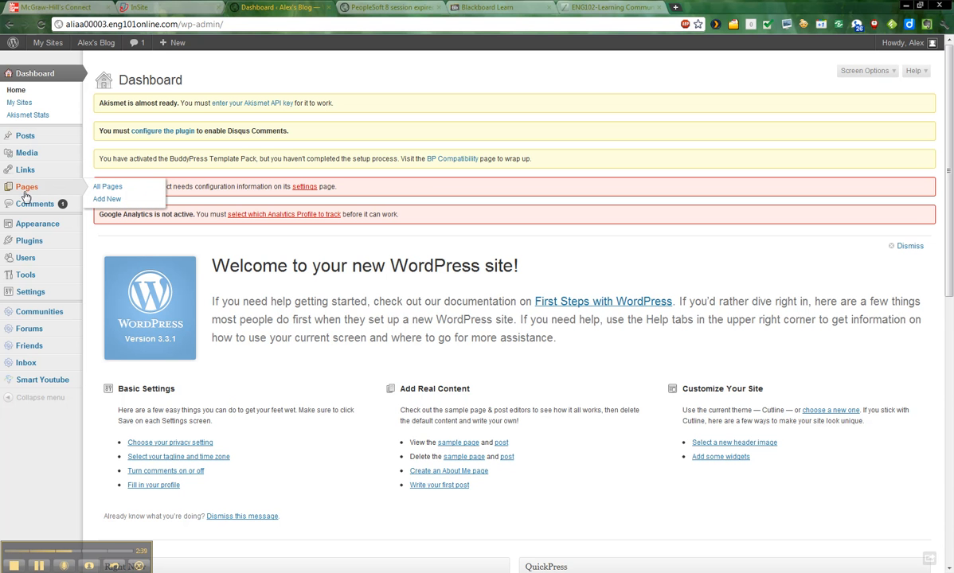
mouse_move(25, 135)
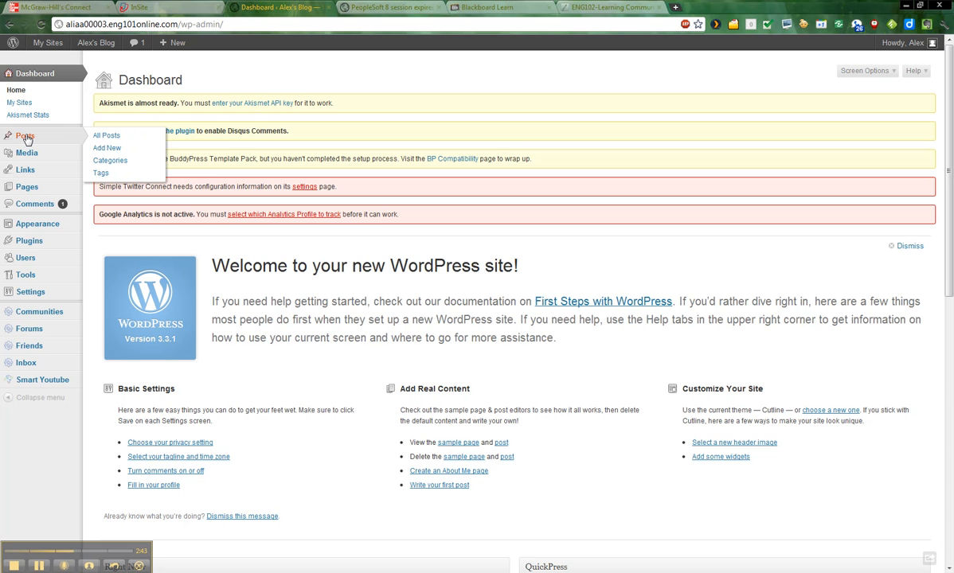
mouse_move(26, 187)
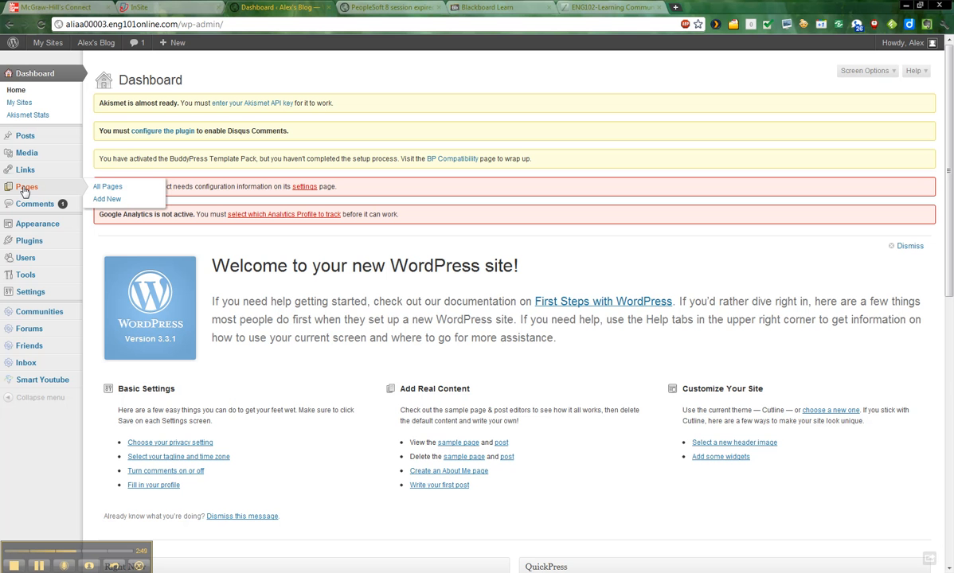
mouse_move(91, 200)
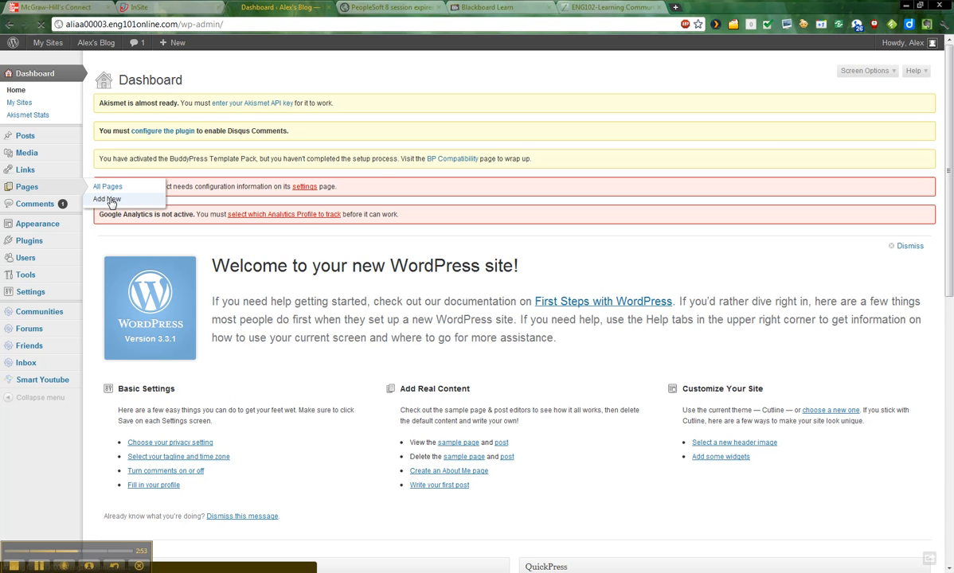
Step: Add a new page titled 'Writing Profile' with body 'assignment 2 goes here' and publish it
click(106, 199)
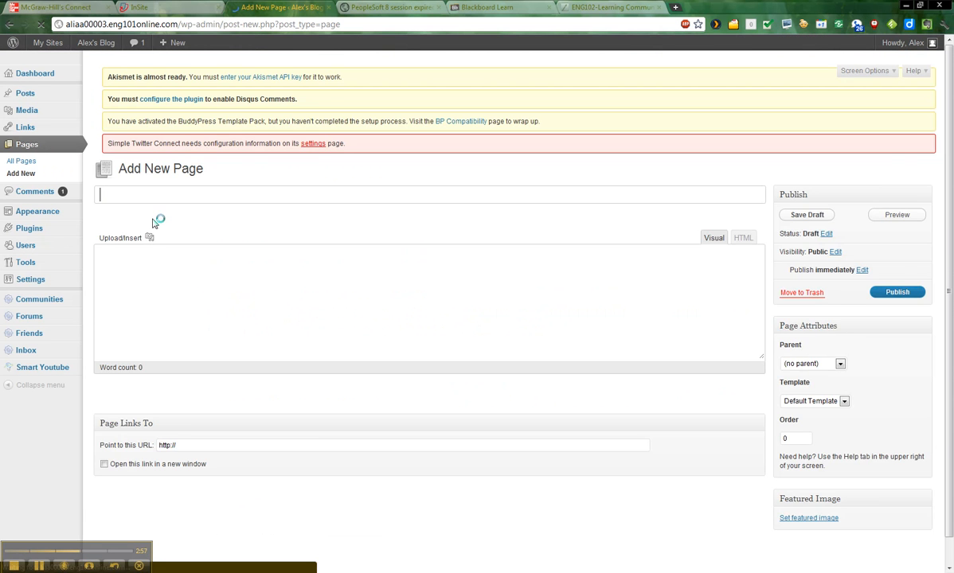
text(WRitign)
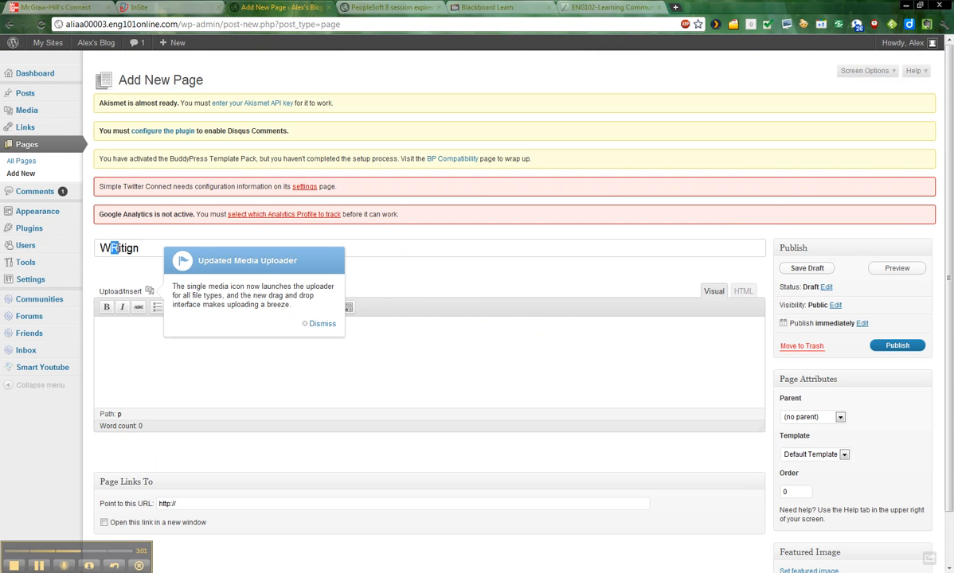
click(323, 324)
text(ng Pro)
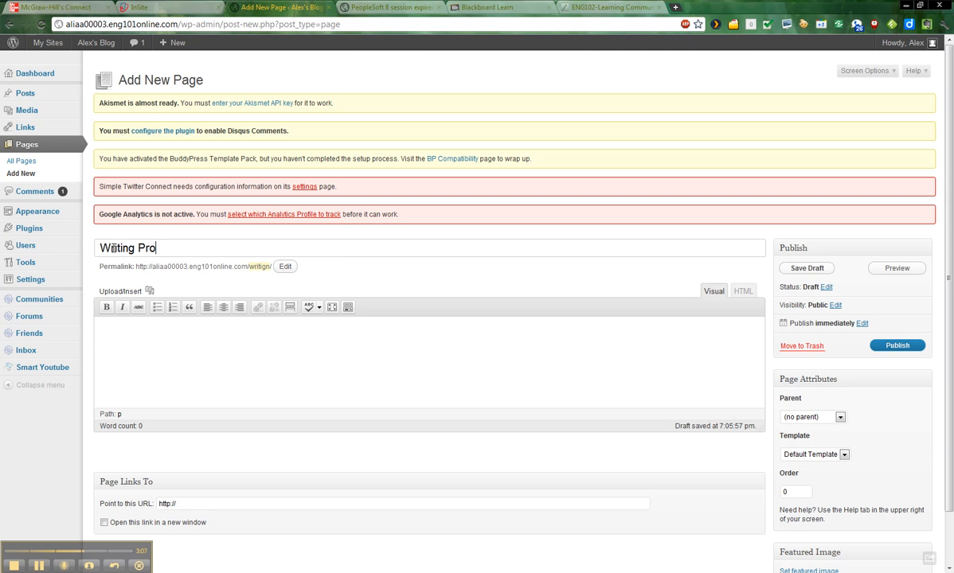
text(file)
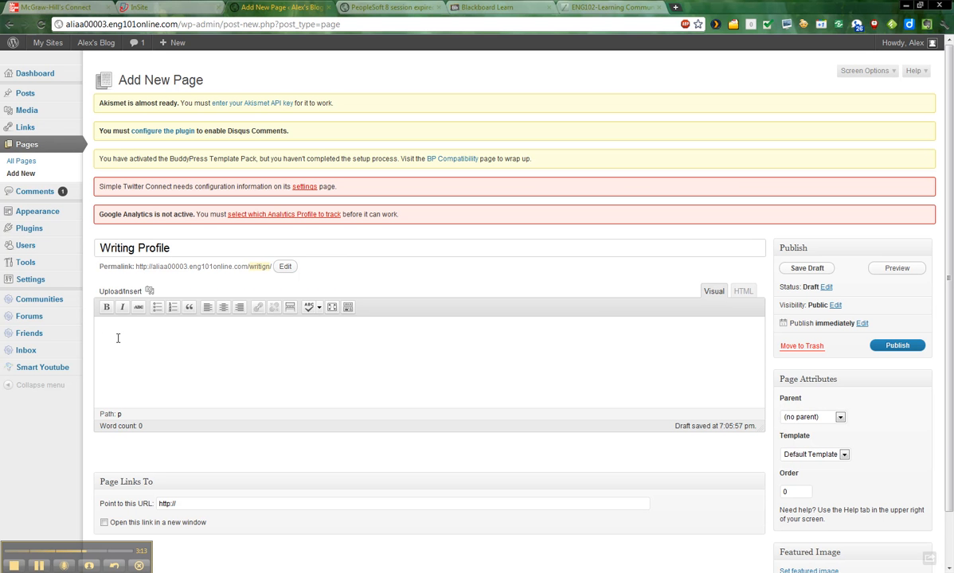
text(m)
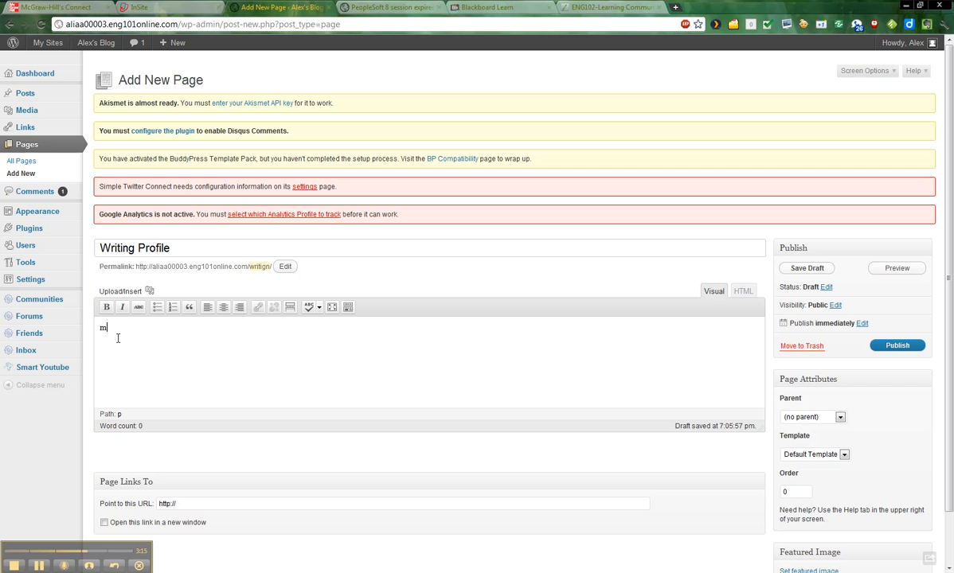
text(assignment 2 goes here)
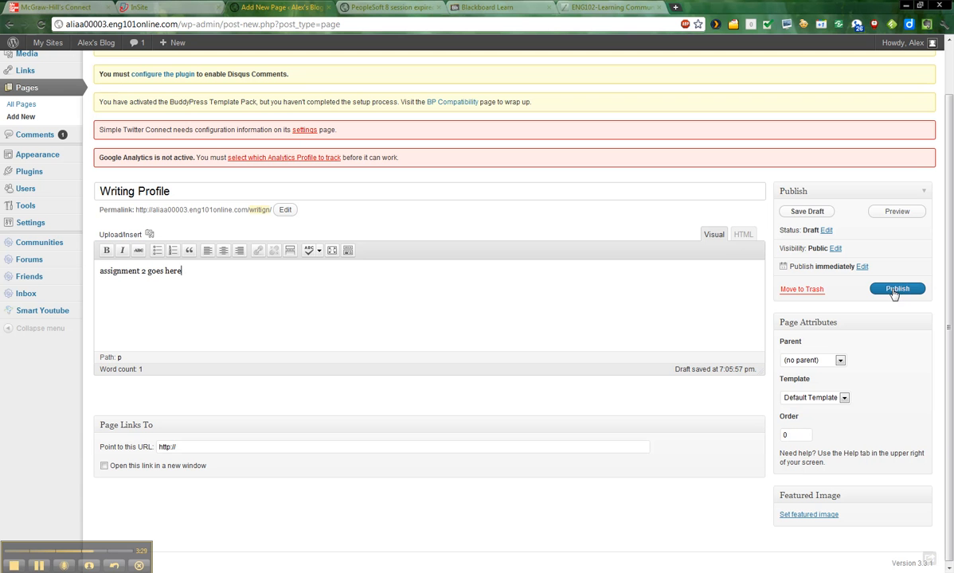
click(897, 289)
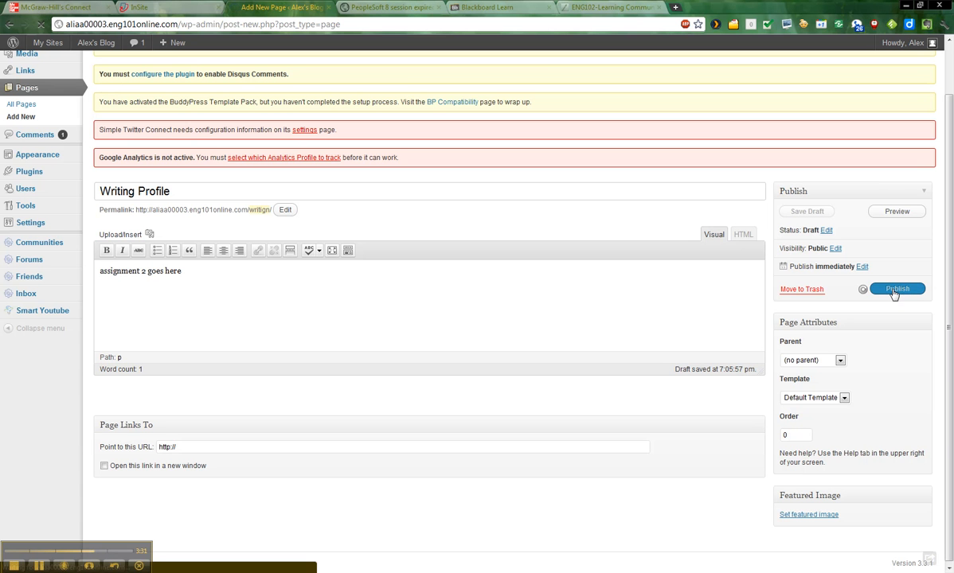
Step: After the Page published notice, go to Alex's live blog via My Sites > Alex's Blog > Visit Site
click(897, 288)
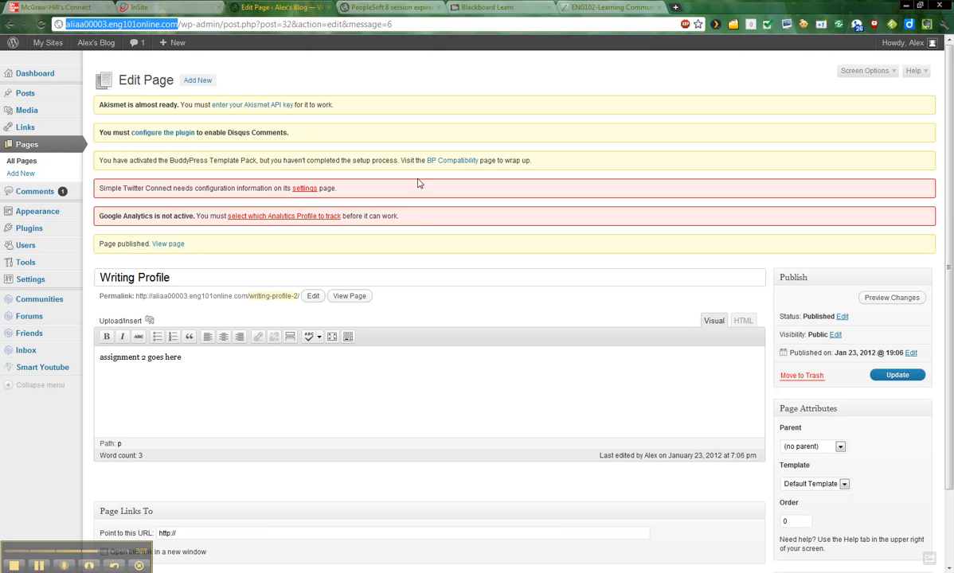
click(47, 42)
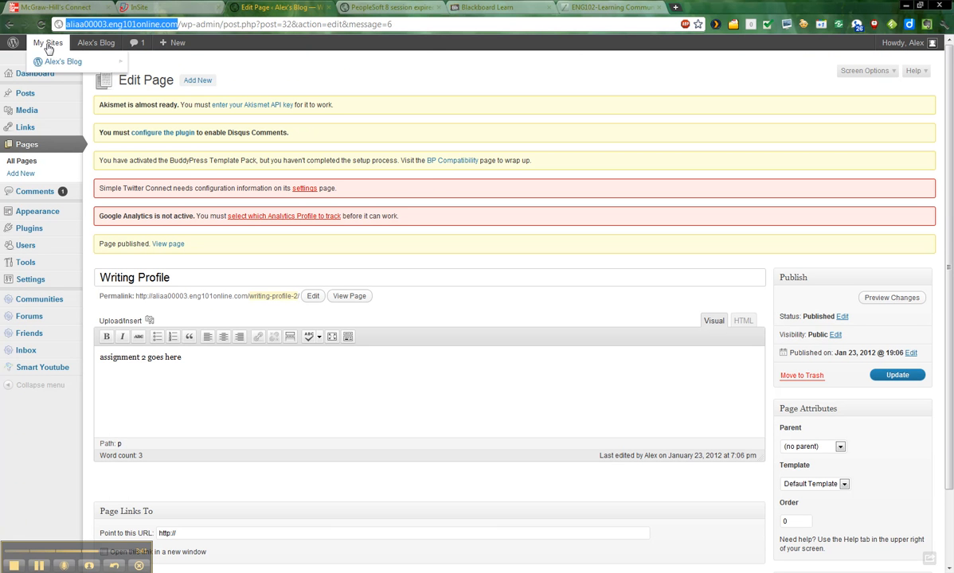
mouse_move(62, 61)
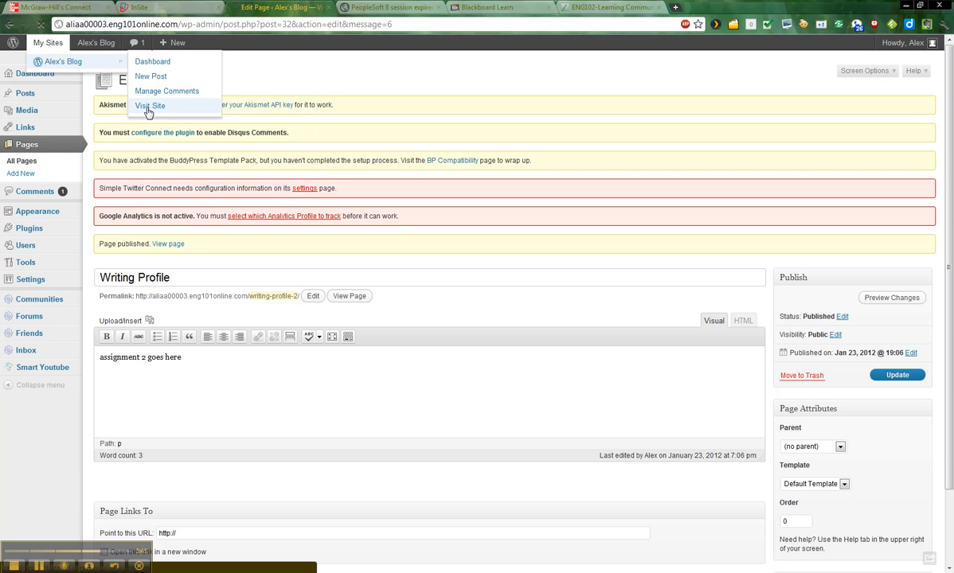
click(150, 105)
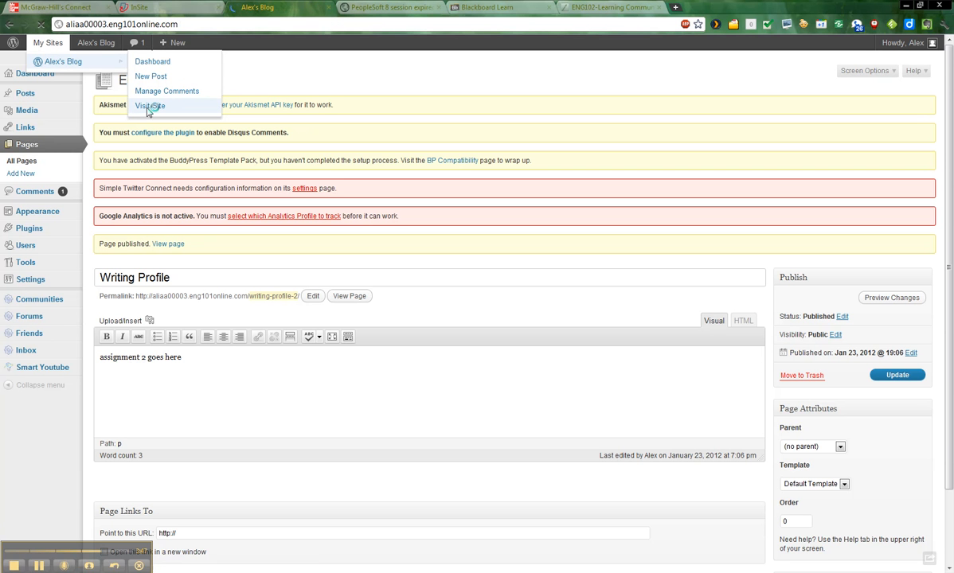
click(150, 105)
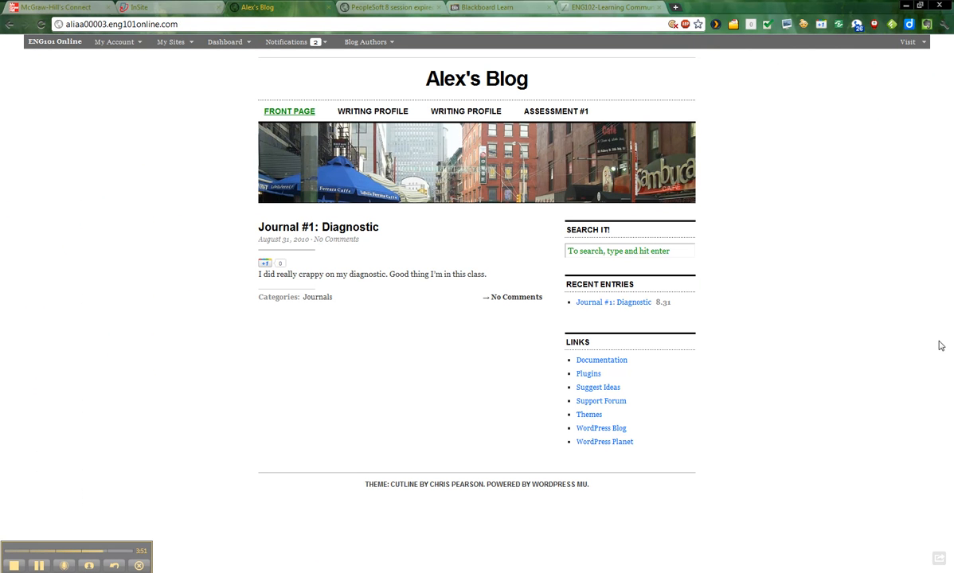
mouse_move(410, 112)
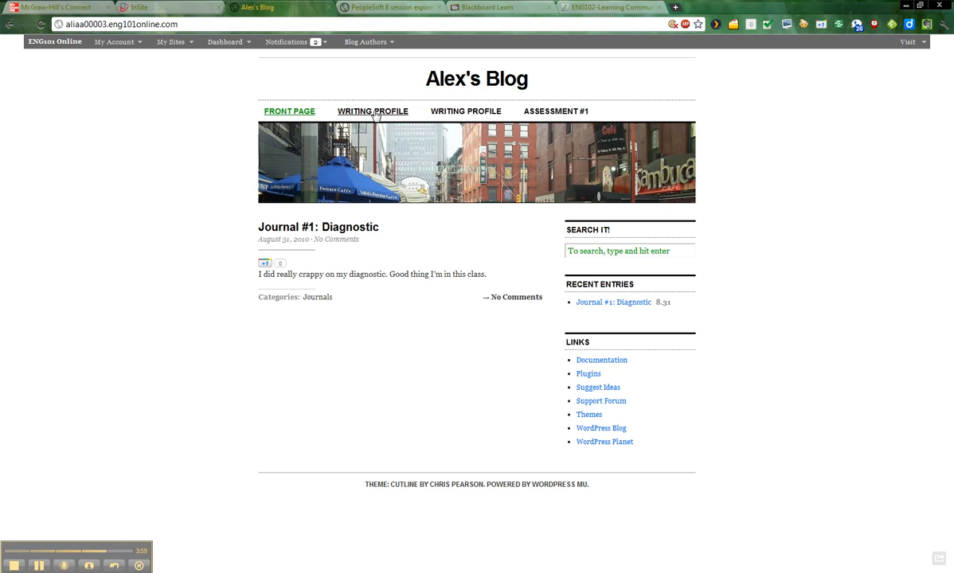
Step: View the live Writing Profile page from the blog navigation, then head to the ENG101 Online course home
click(371, 110)
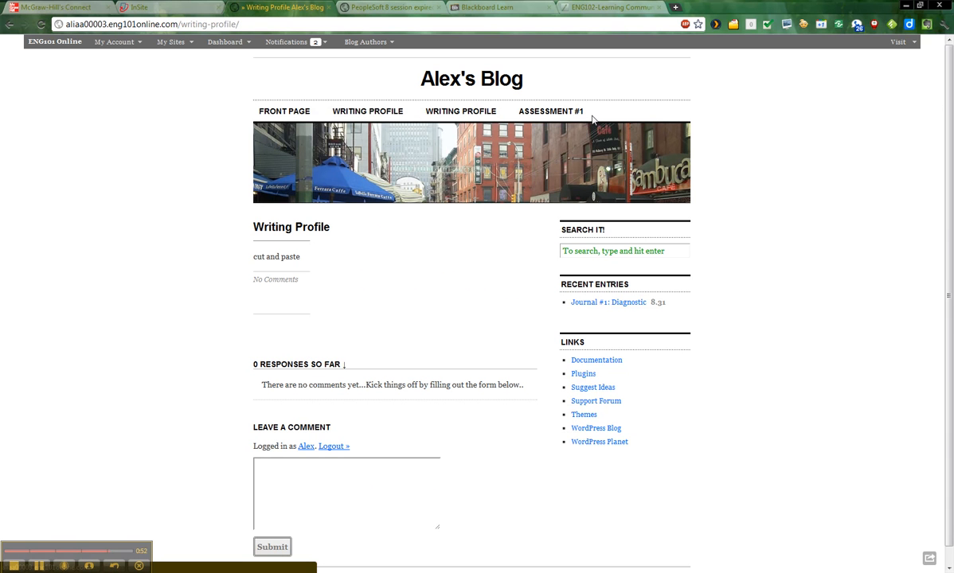
mouse_move(645, 114)
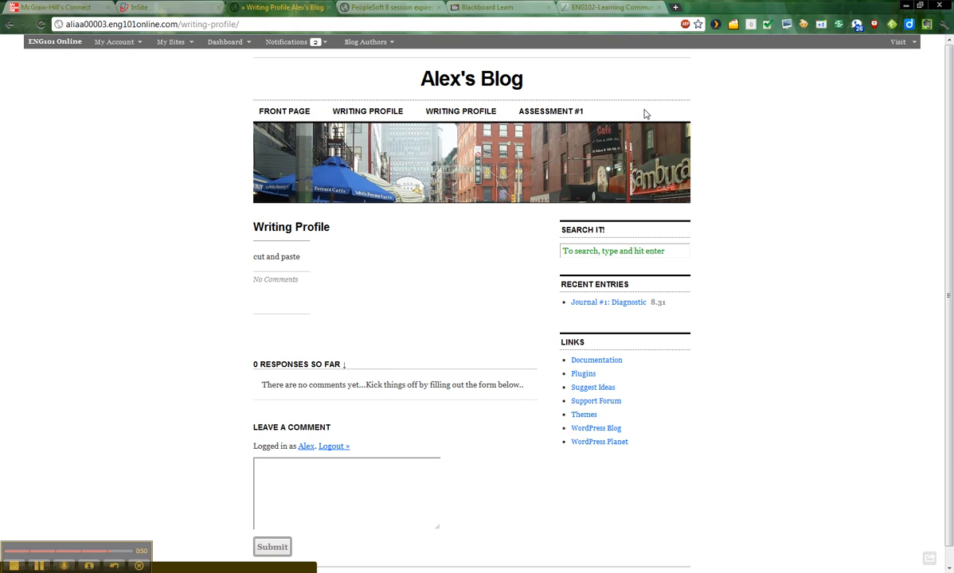
click(225, 42)
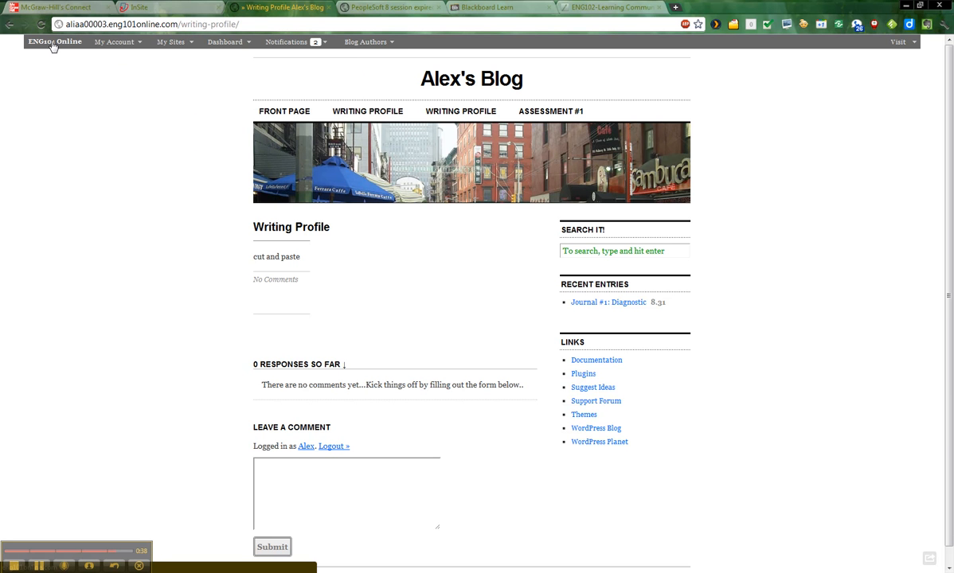
click(54, 41)
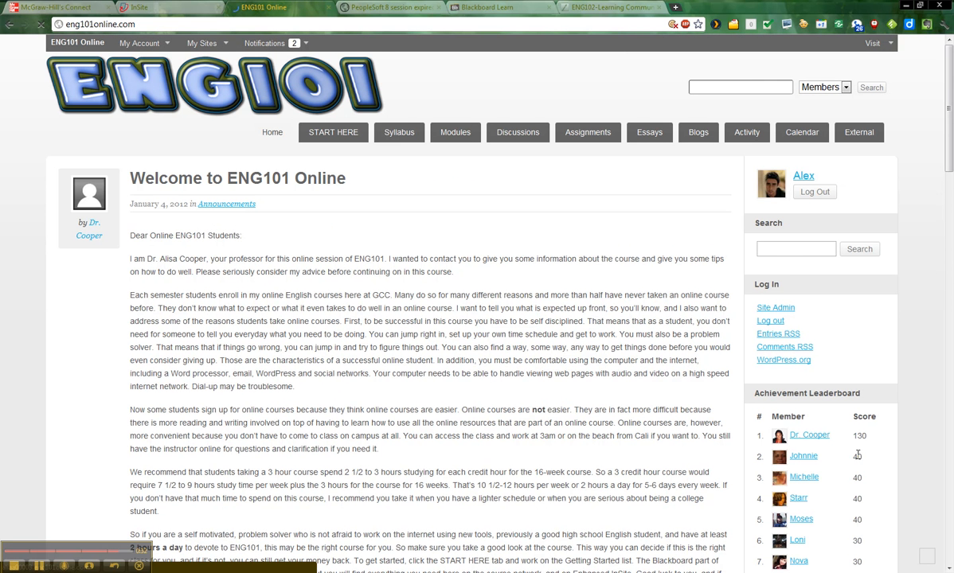
Step: From the course home page, return to Alex's Blog dashboard via My Sites > Alex's Blog > Dashboard
scroll(down, 3)
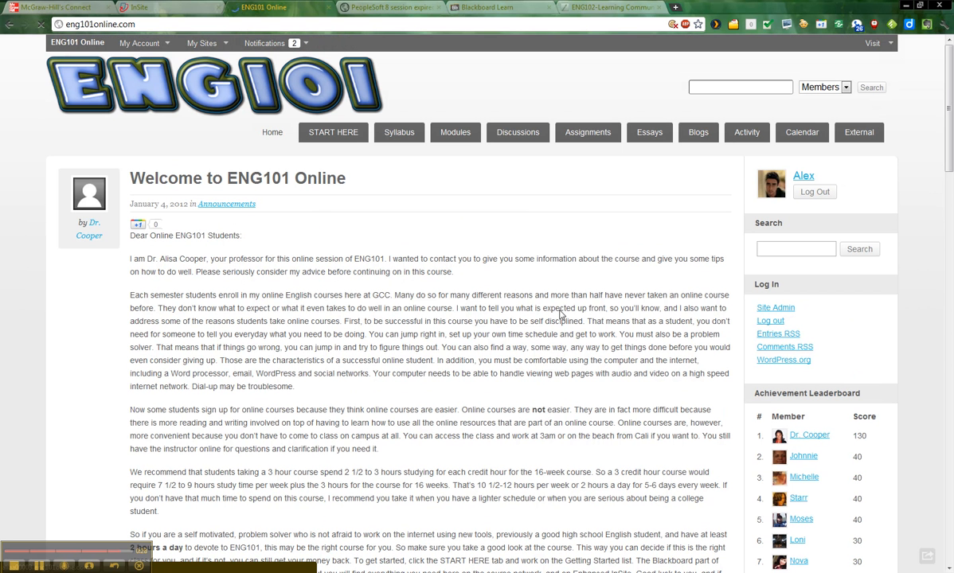
mouse_move(698, 132)
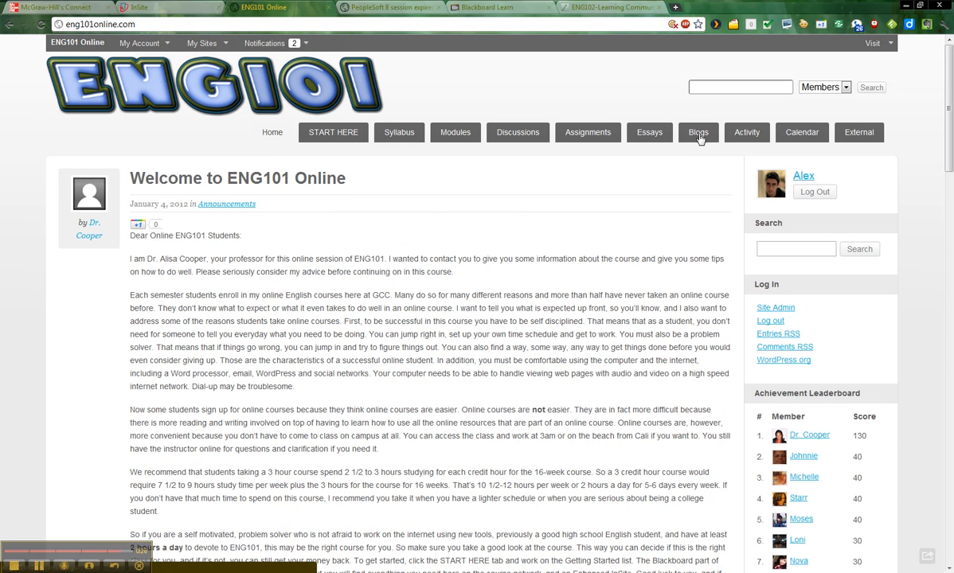
click(141, 43)
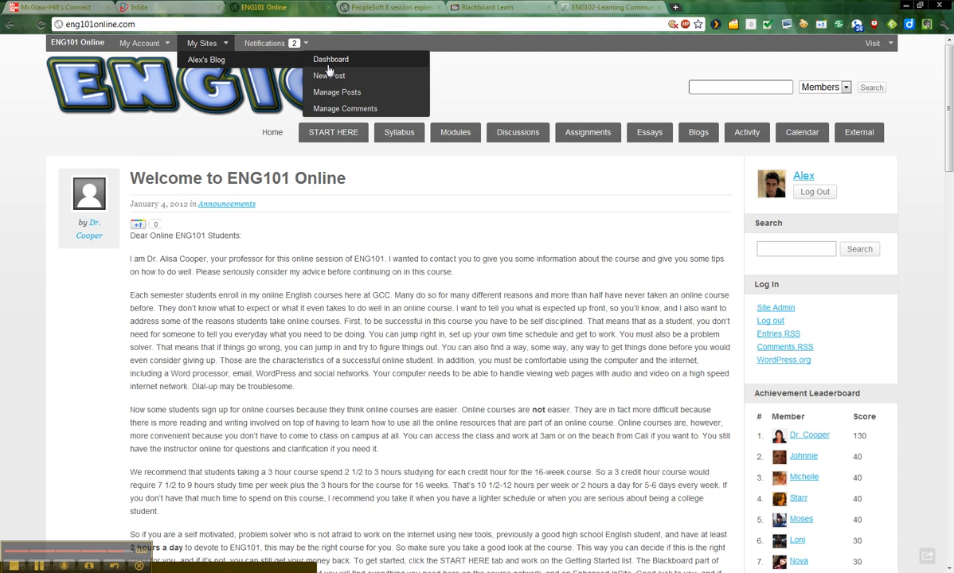
mouse_move(339, 62)
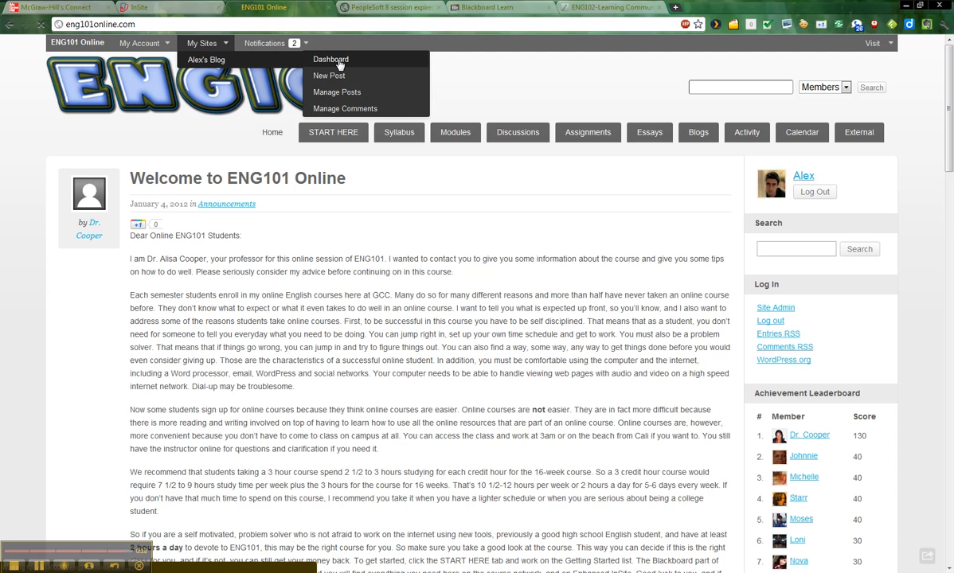
click(331, 59)
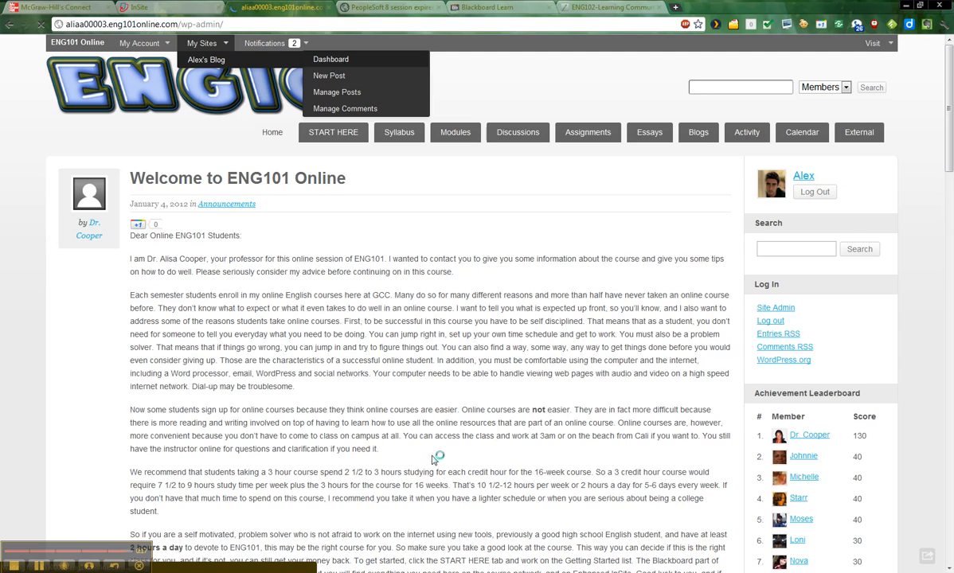
Step: Let Alex's Blog wp-admin dashboard finish loading with its notices and welcome panel
click(330, 59)
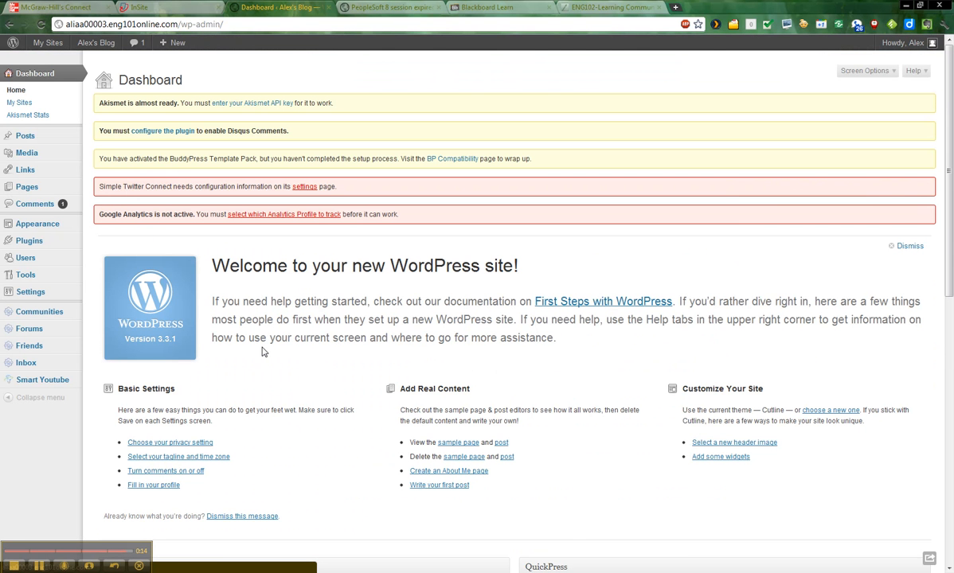
mouse_move(25, 136)
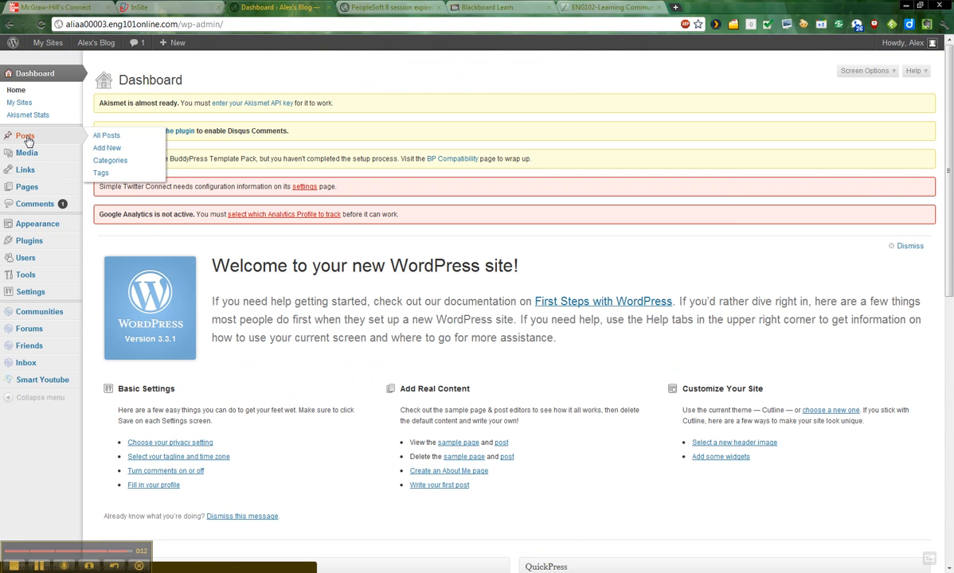